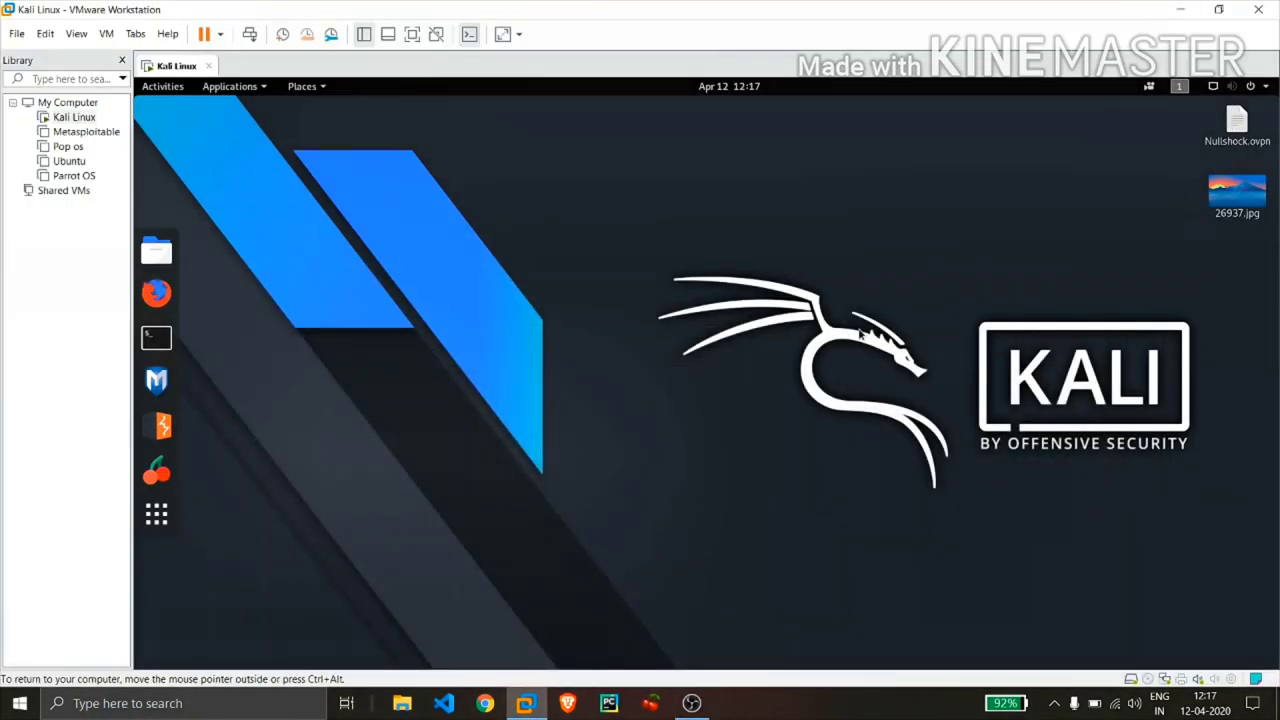
pyautogui.moveTo(840, 343)
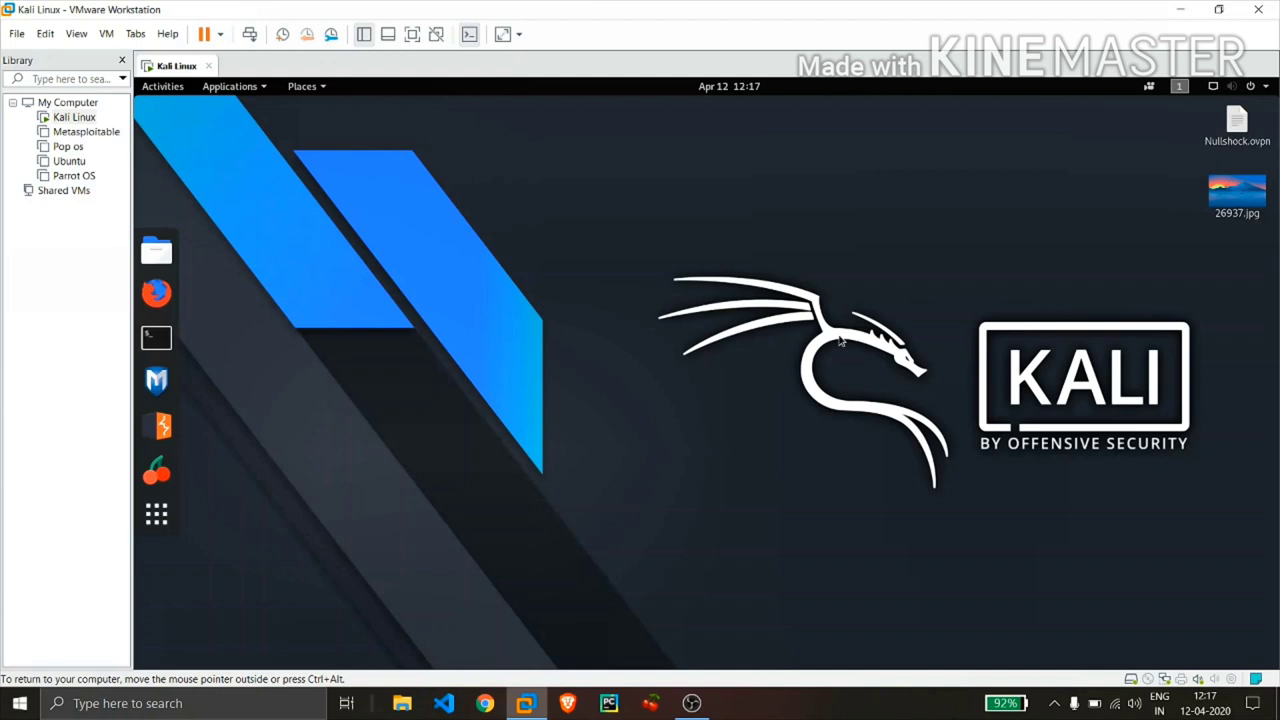
pyautogui.moveTo(608, 281)
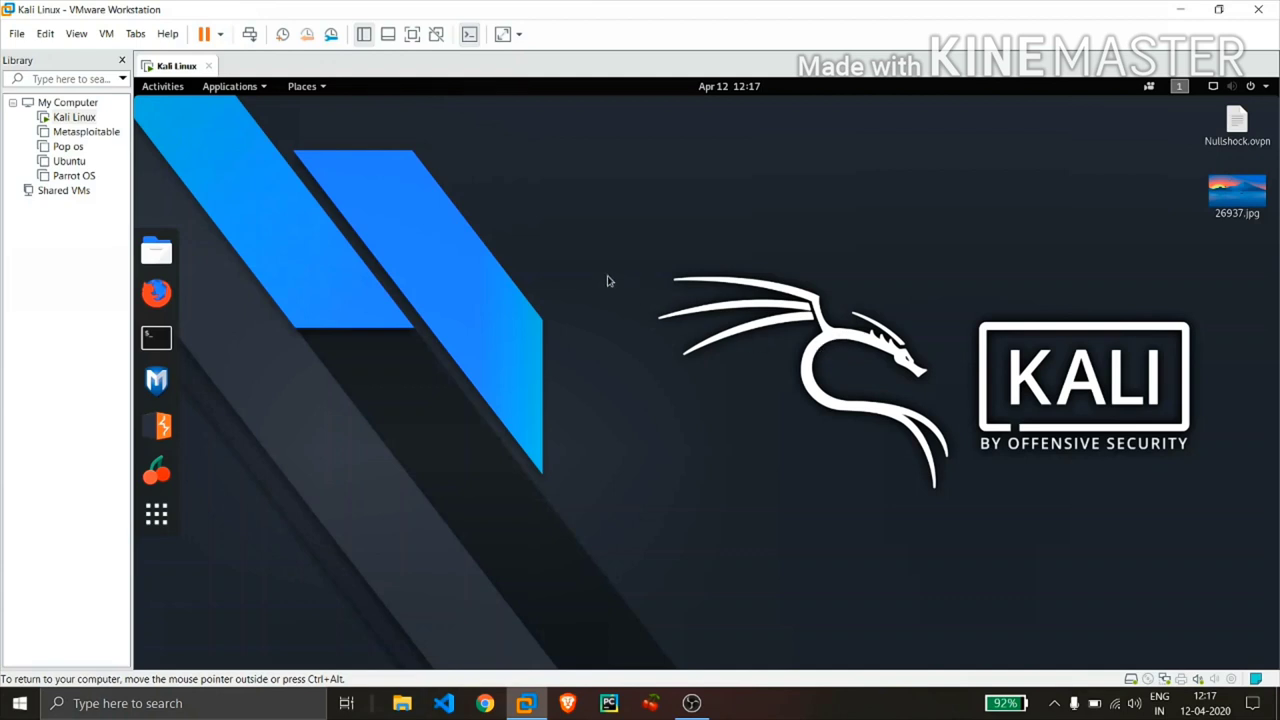
pyautogui.moveTo(628, 253)
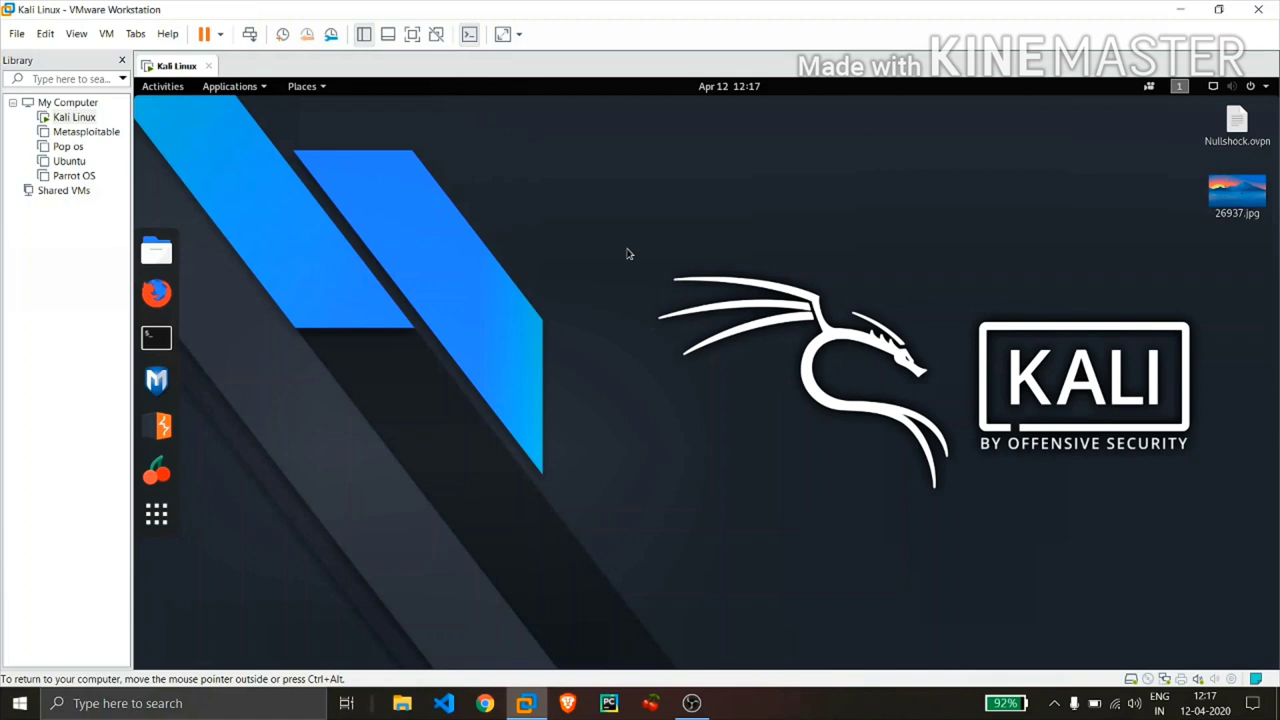
pyautogui.moveTo(458, 313)
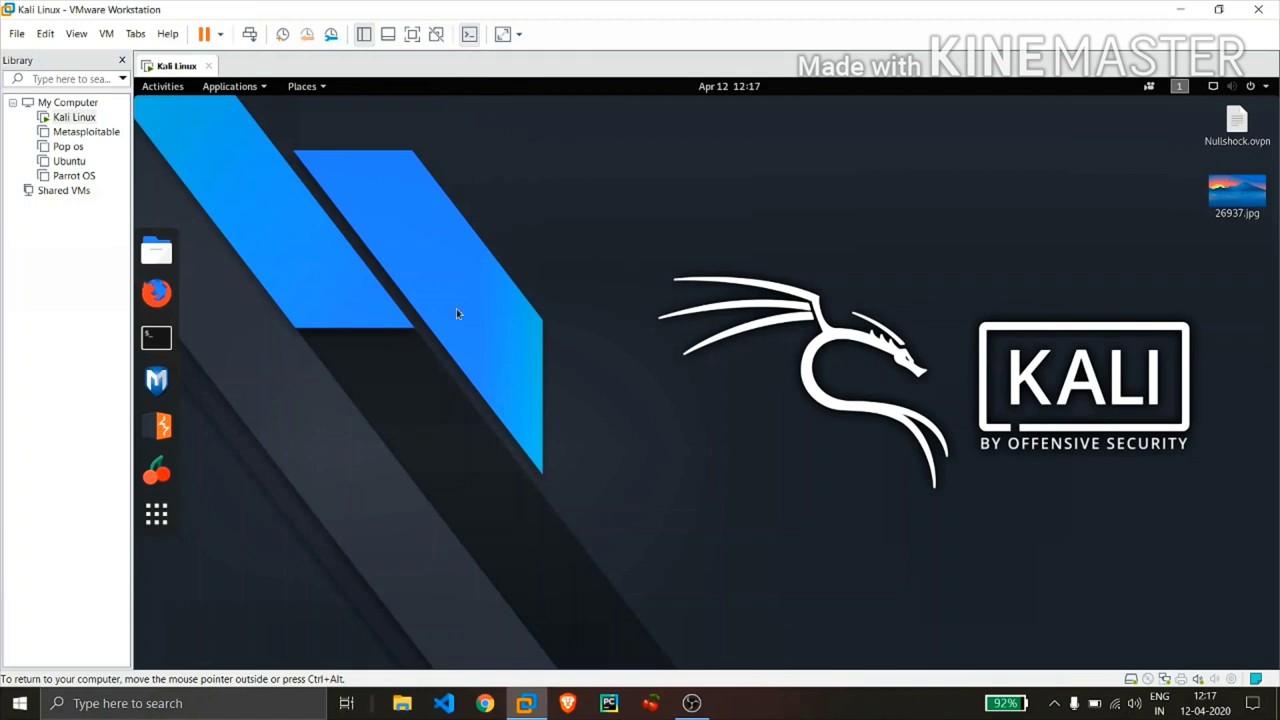
pyautogui.moveTo(156, 337)
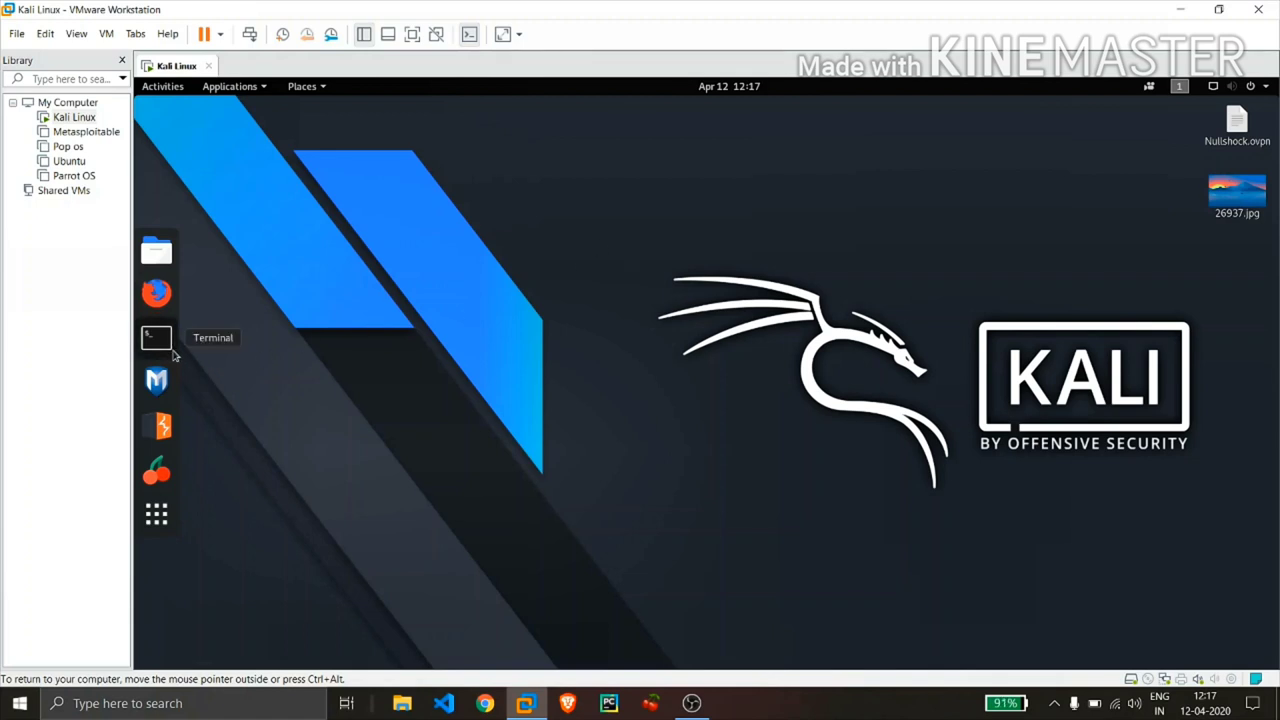
# Step: Open a terminal and install the steghide package with apt-get install steghide
pyautogui.click(156, 337)
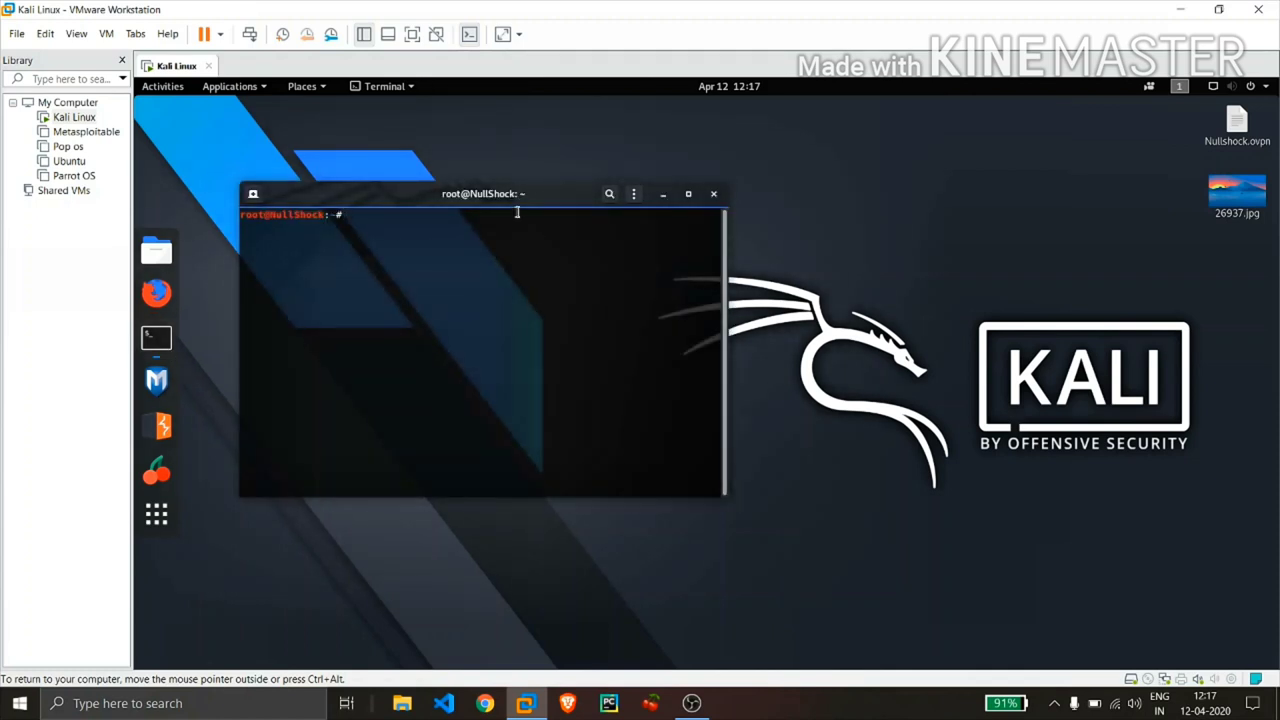
pyautogui.moveTo(483, 193); pyautogui.dragTo(748, 175)
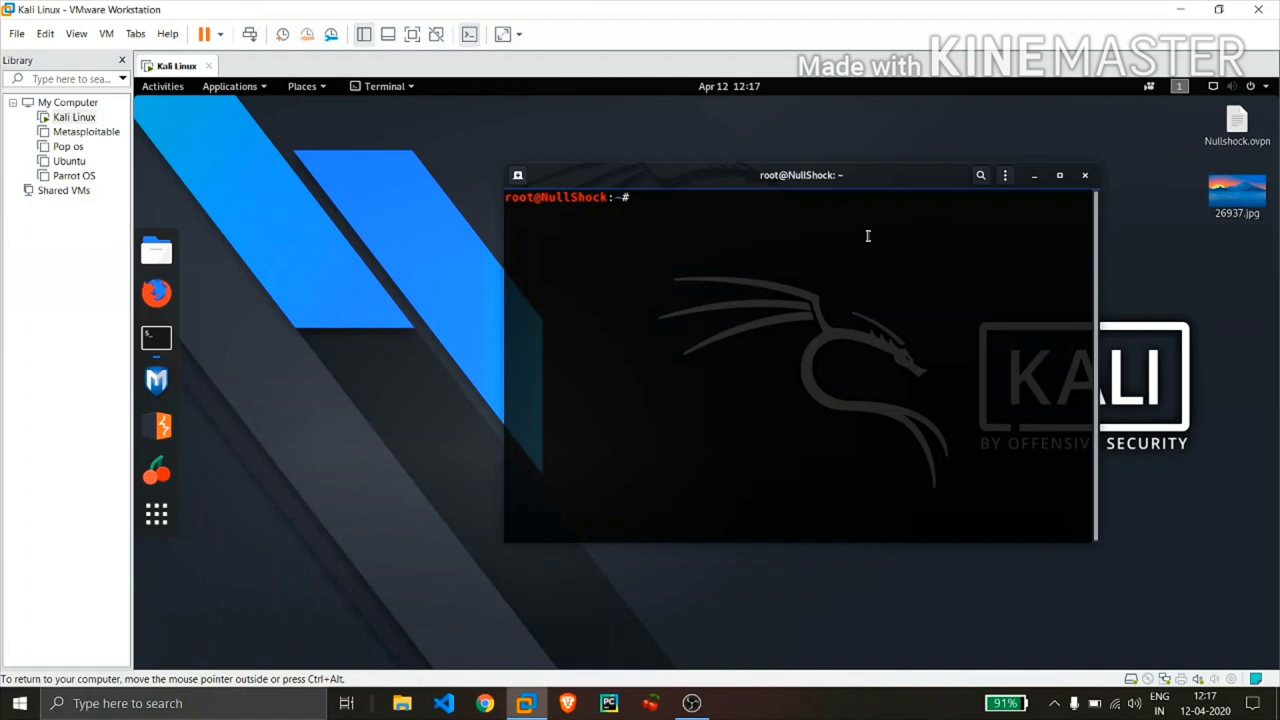
pyautogui.write('apt-')
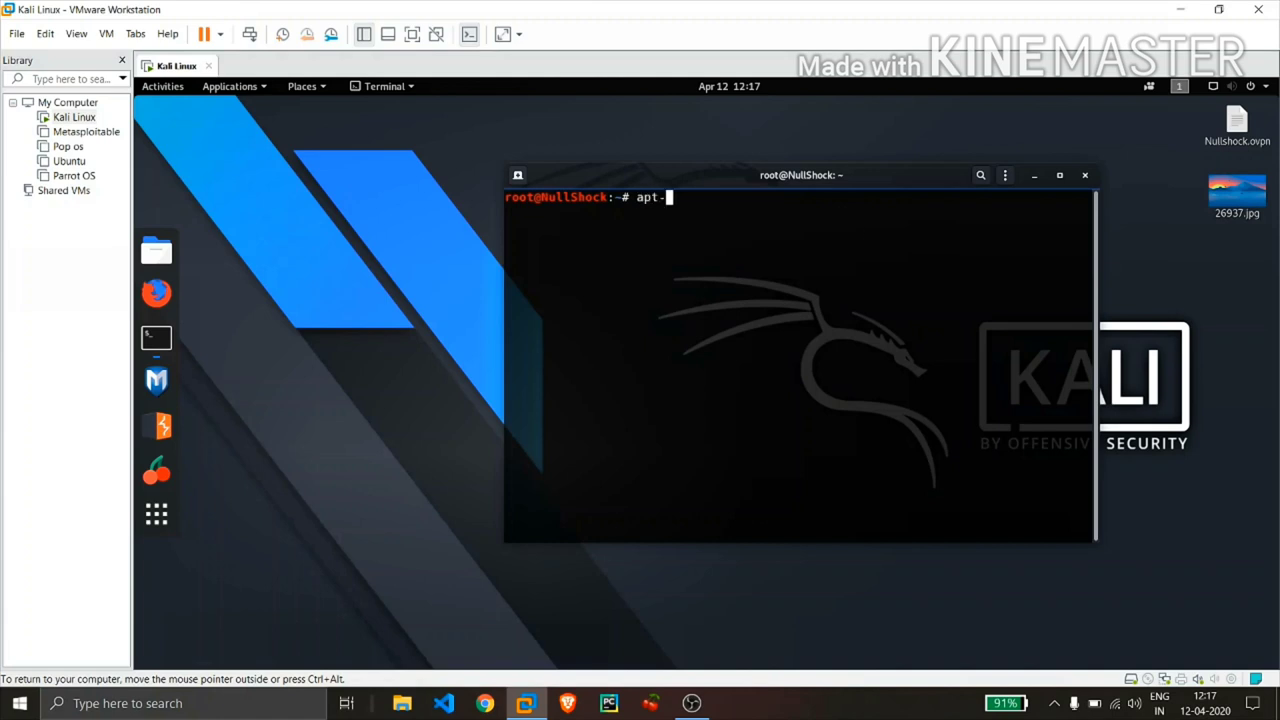
pyautogui.write('get install steg')
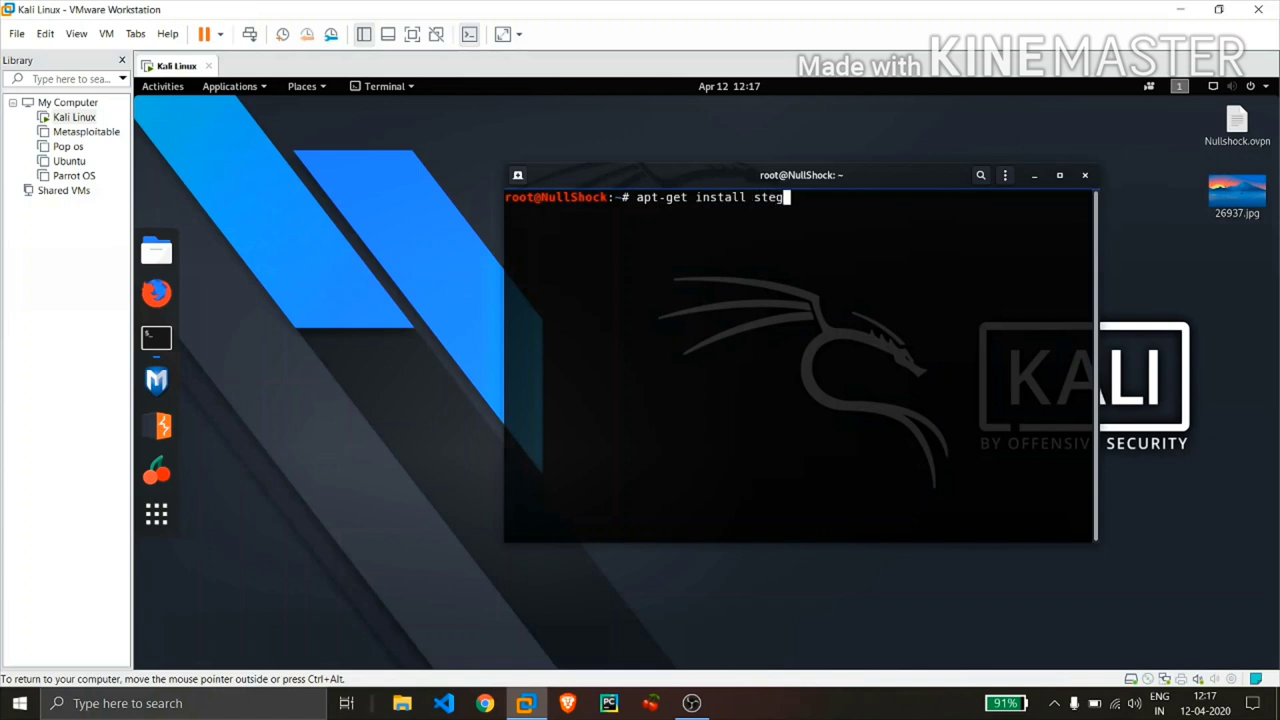
pyautogui.write('ide')
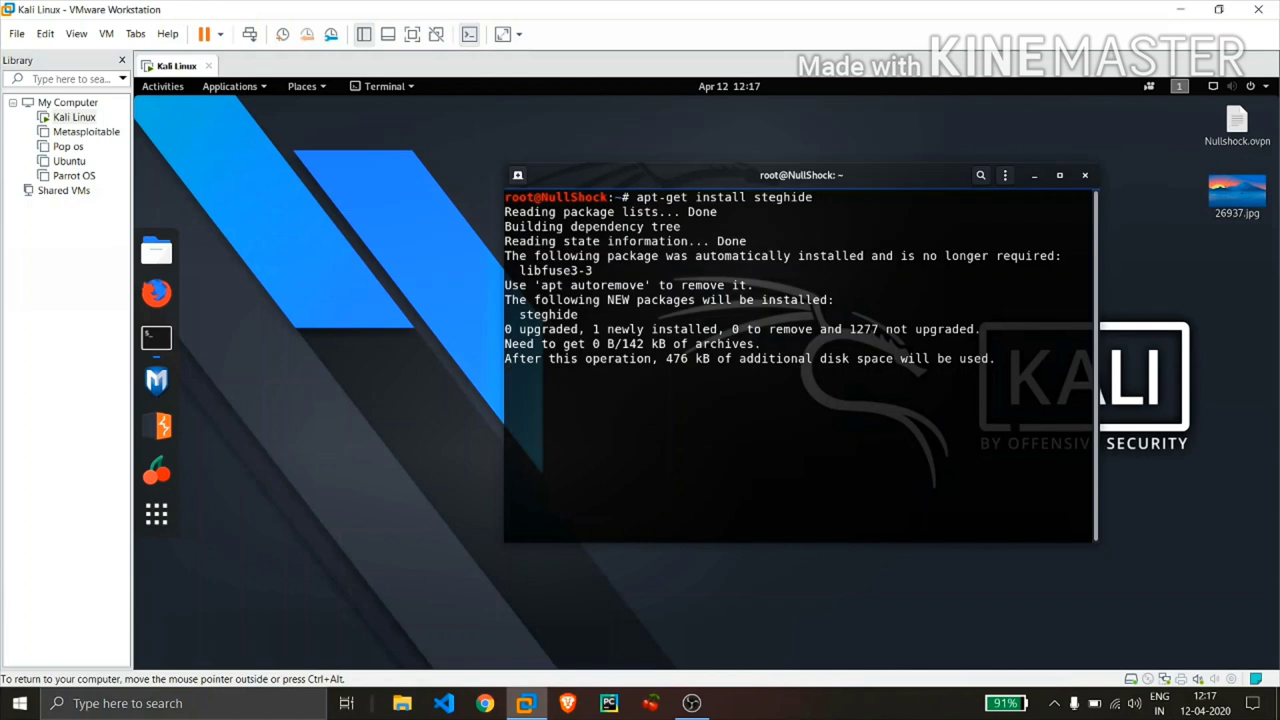
pyautogui.press('Return')
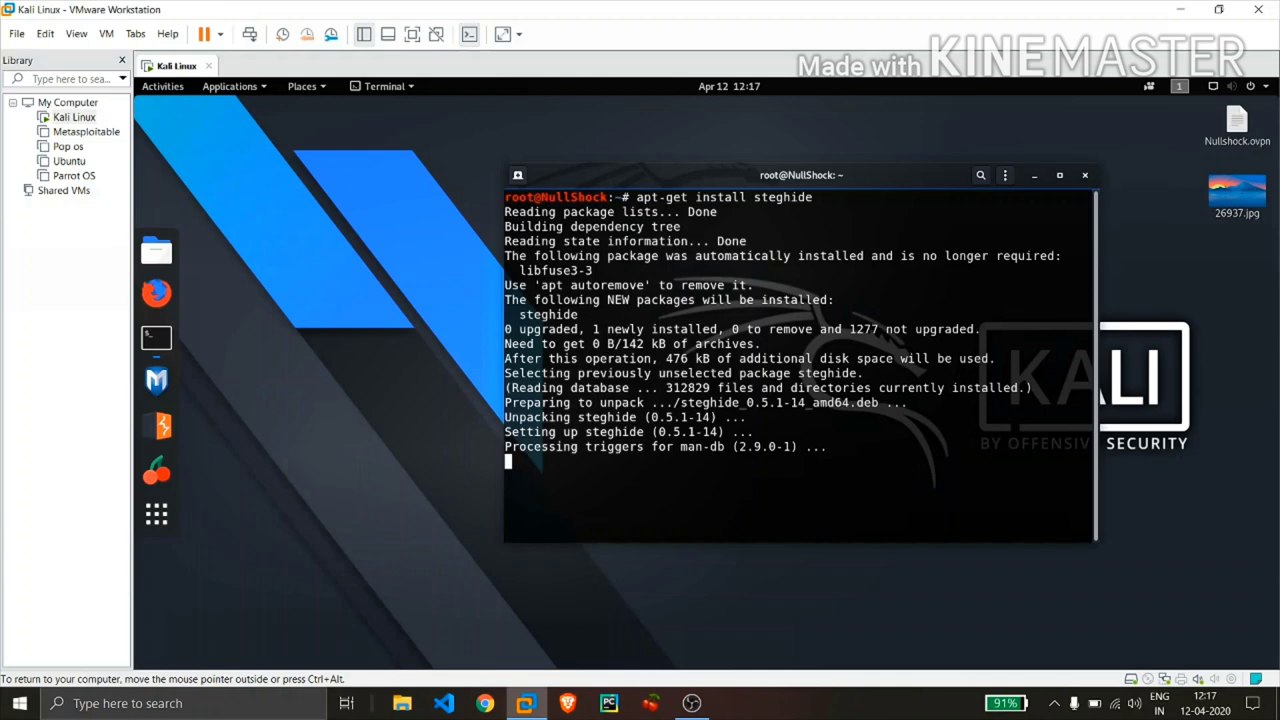
pyautogui.moveTo(800, 175); pyautogui.dragTo(660, 142)
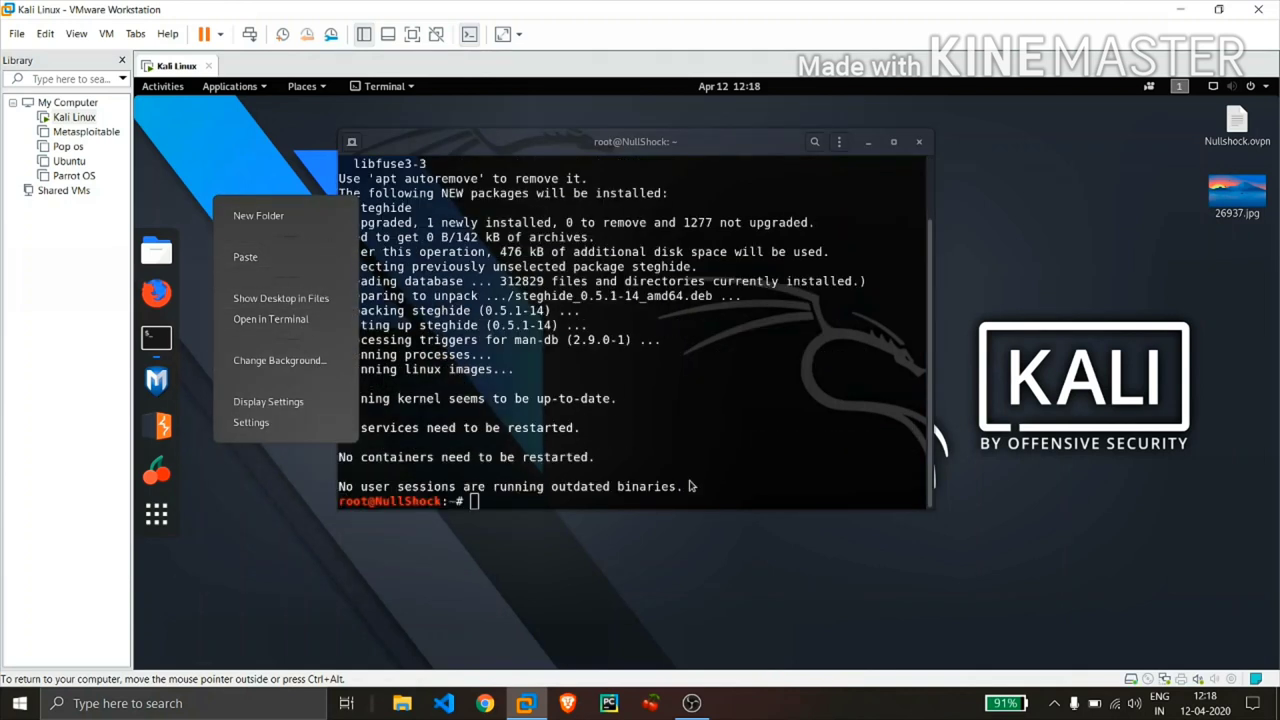
pyautogui.click(735, 492)
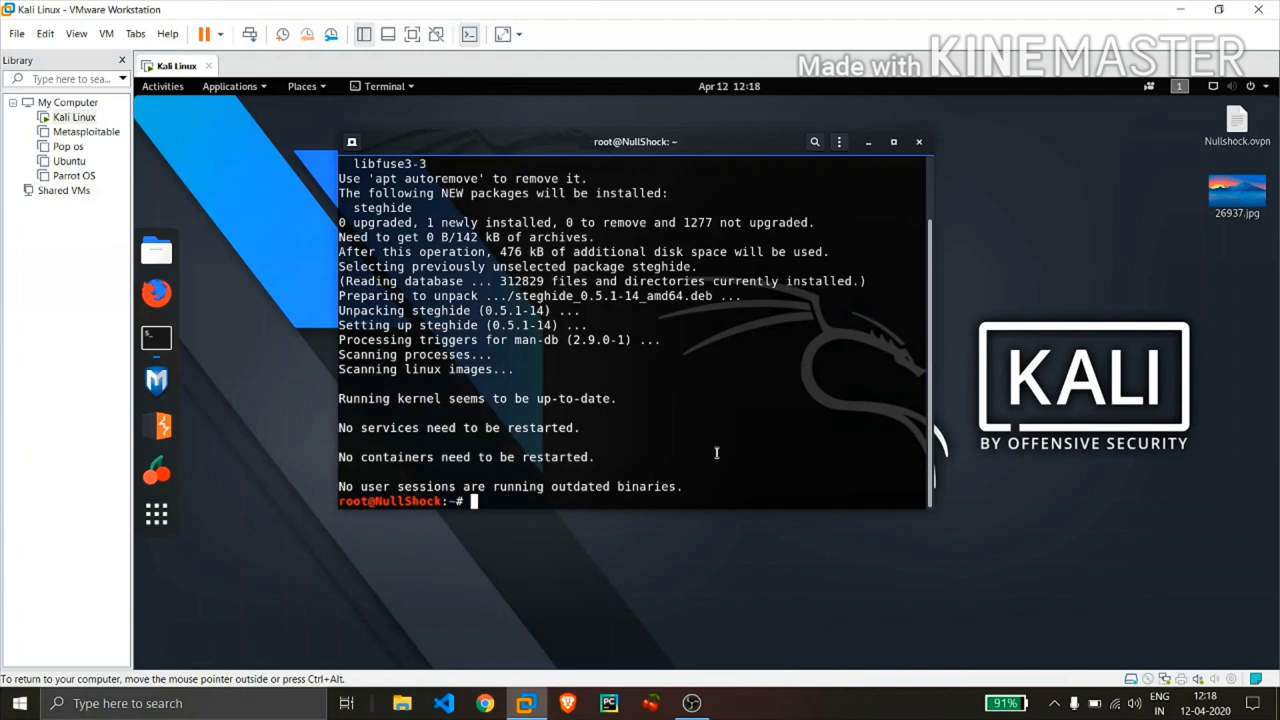
# Step: Change to the Desktop folder and start nano on sathvik.txt
pyautogui.write('cd')
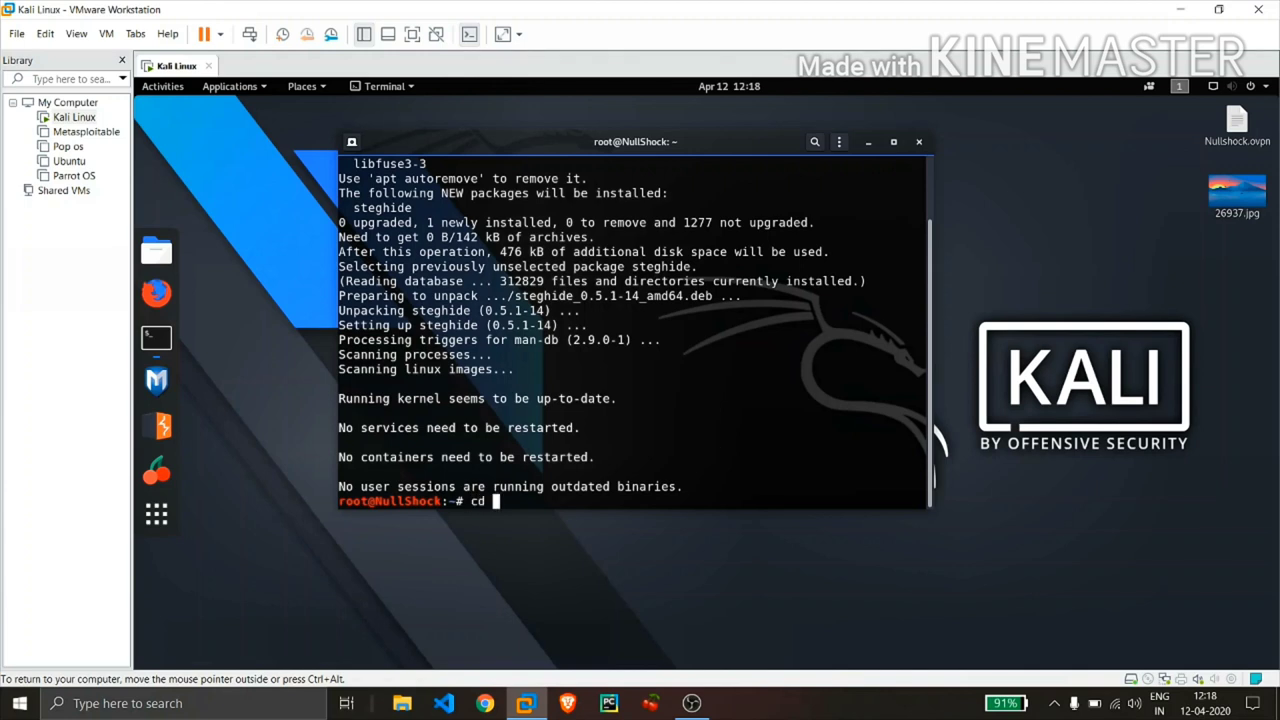
pyautogui.write('Desktop/')
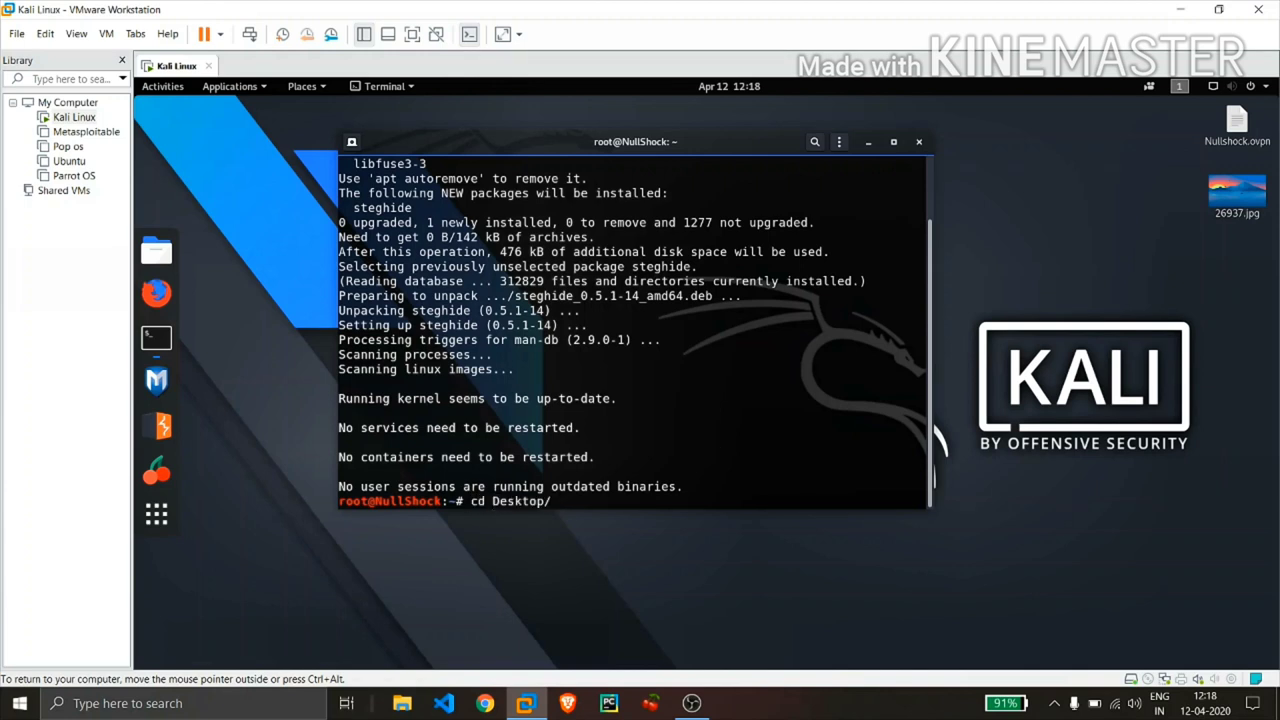
pyautogui.write('nano sath')
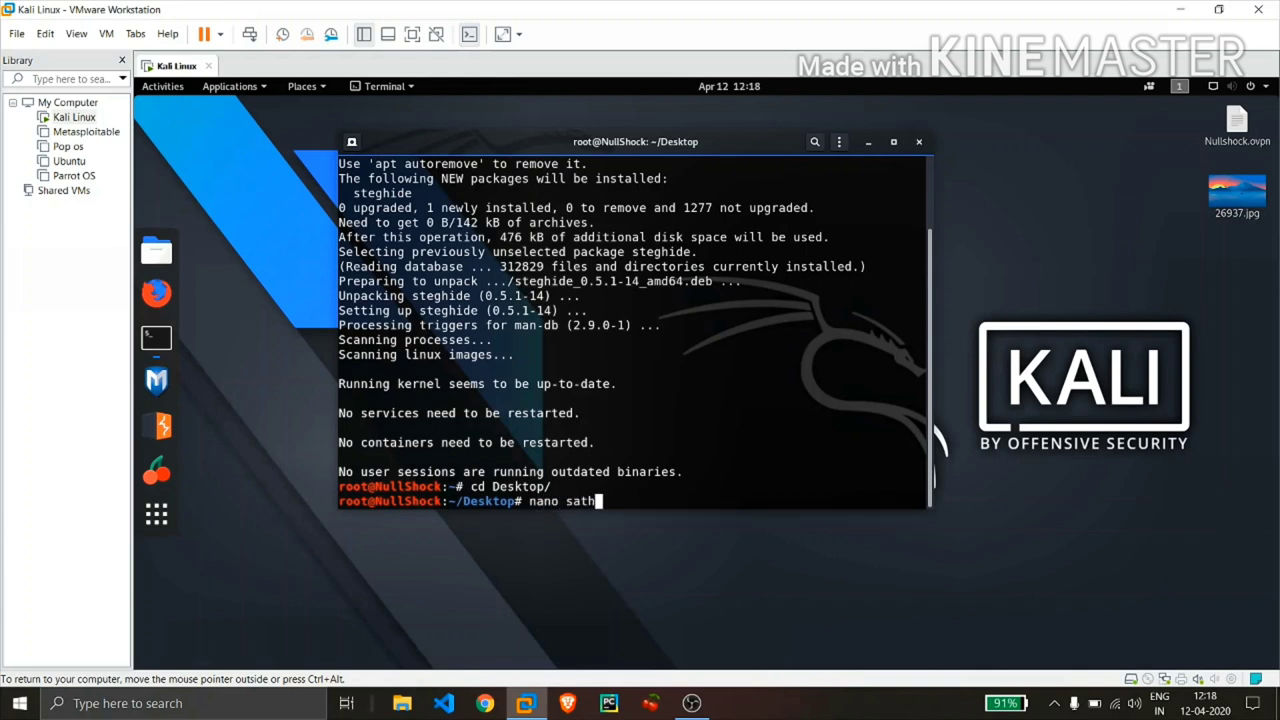
pyautogui.write('vik.tx')
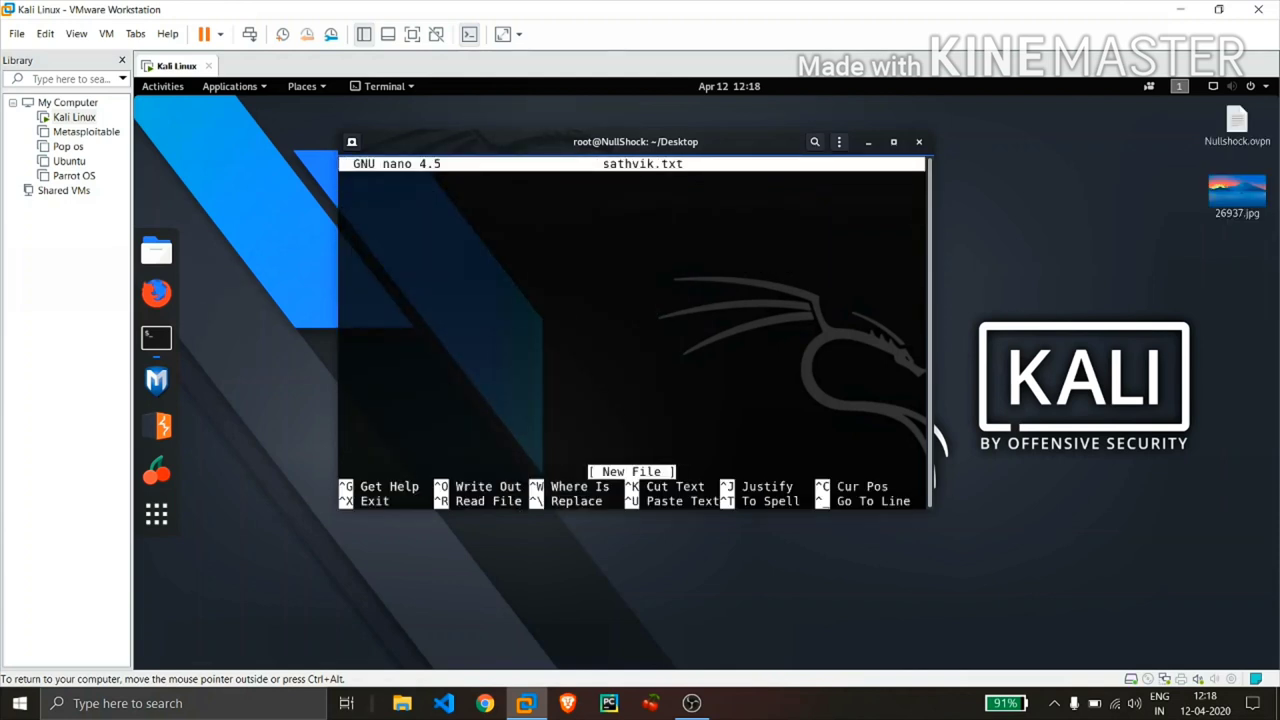
# Step: Write 'hello this is sathvik' into the file, and place sathvik.txt beneath 26937.jpg on the desktop
pyautogui.write('hello th')
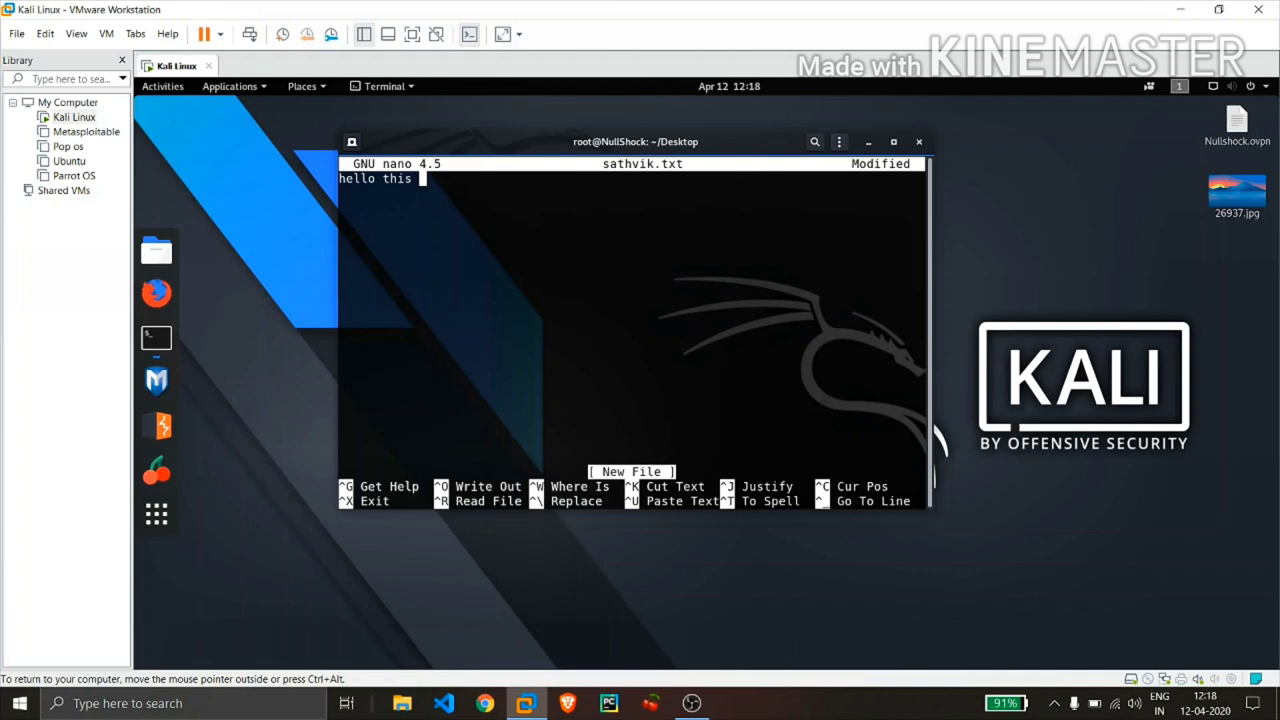
pyautogui.write('is sat')
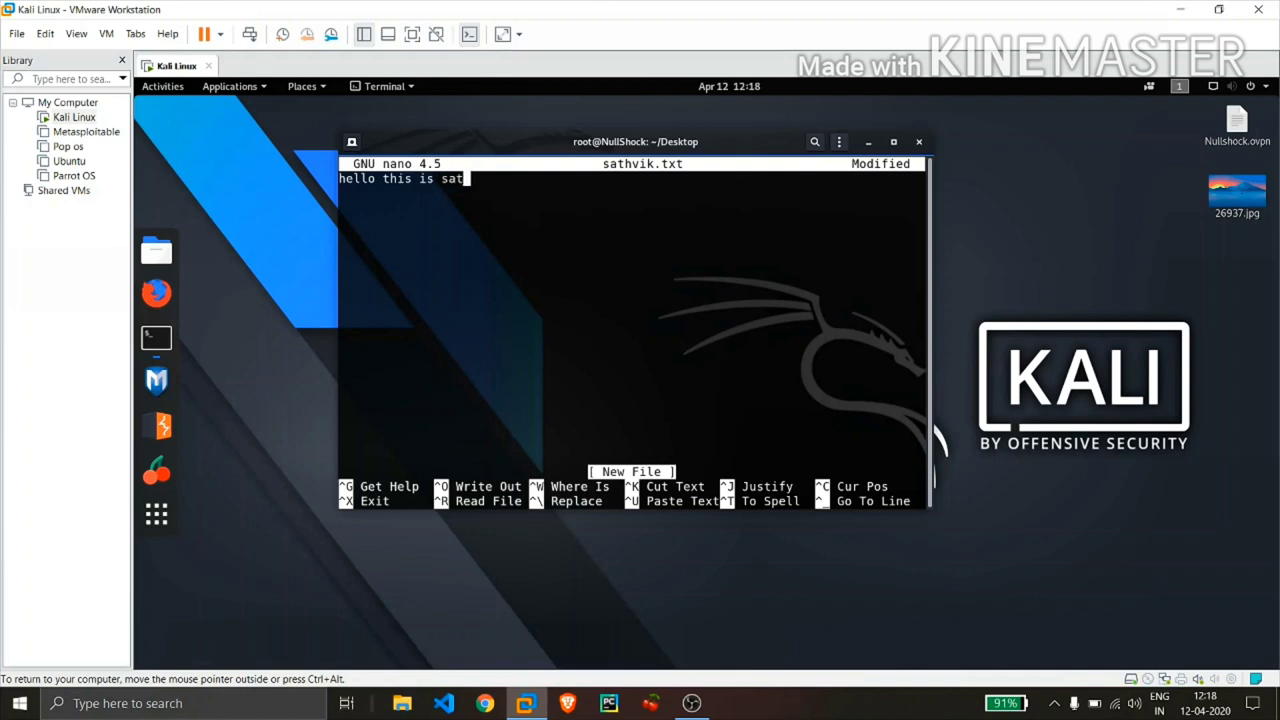
pyautogui.write('hvik')
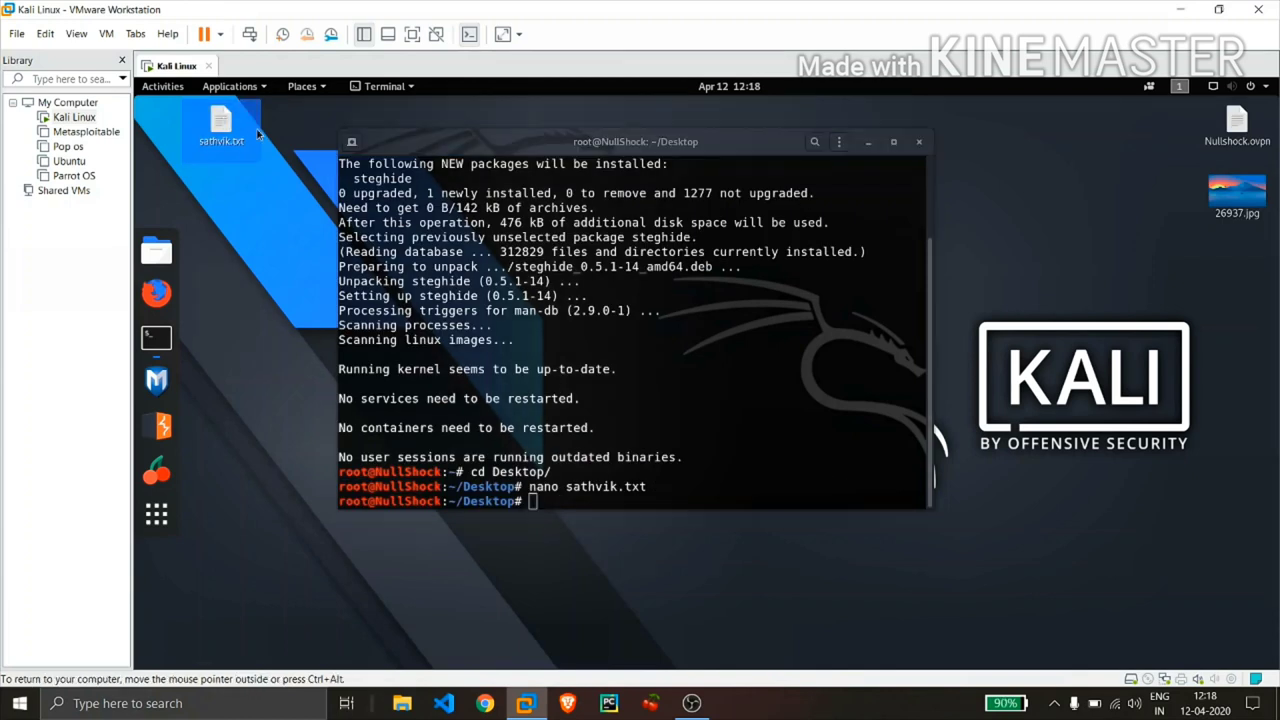
pyautogui.moveTo(220, 128); pyautogui.dragTo(1237, 275)
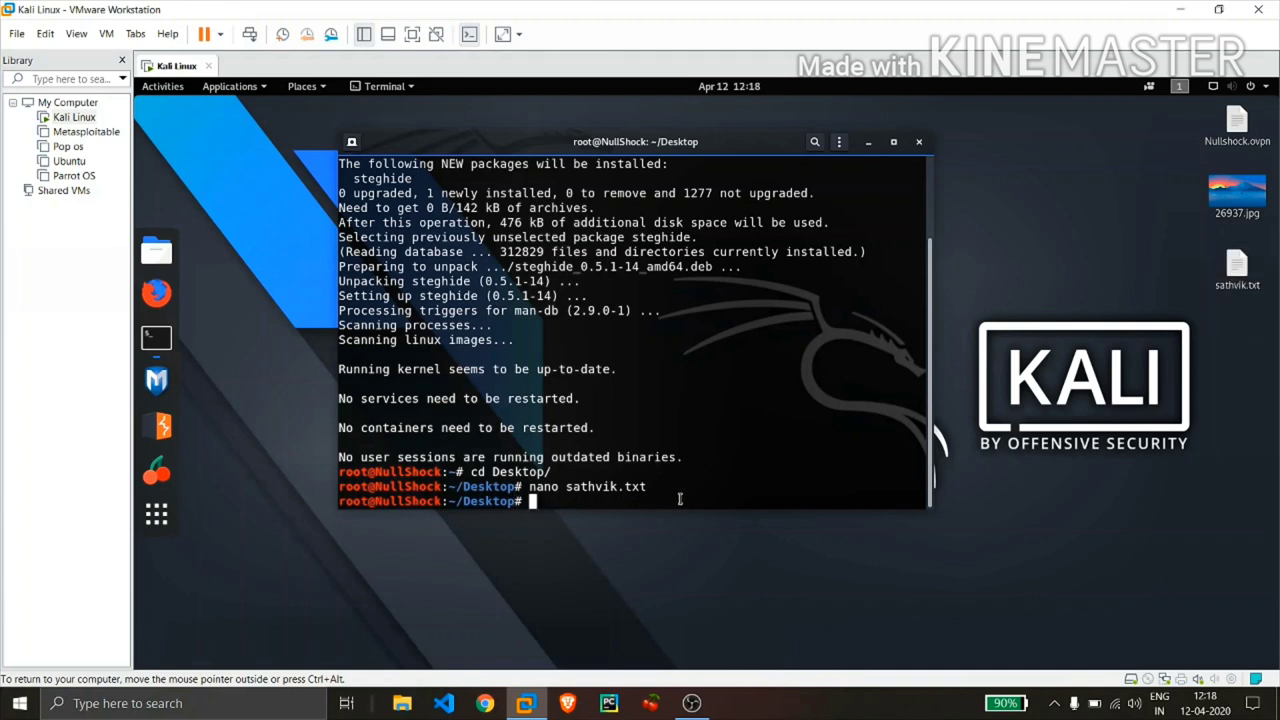
# Step: Run steghide --help to list the embed, extract and info options
pyautogui.write('stegh')
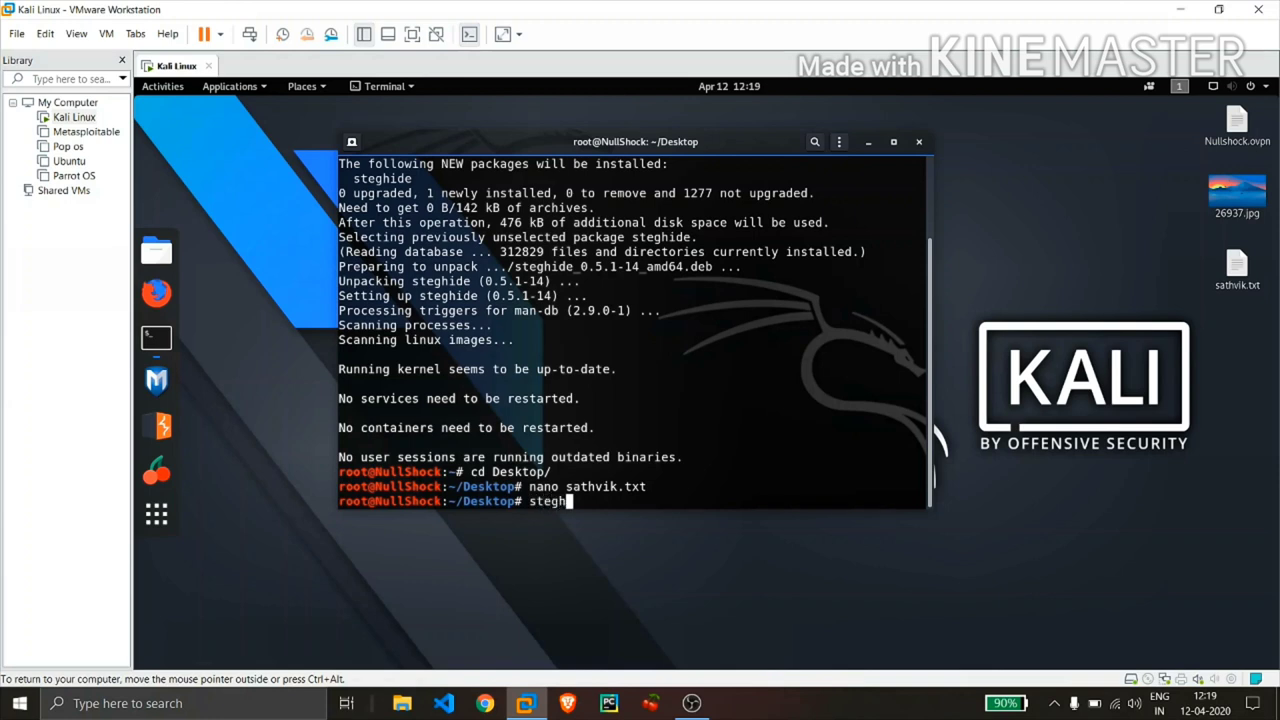
pyautogui.write('ide --')
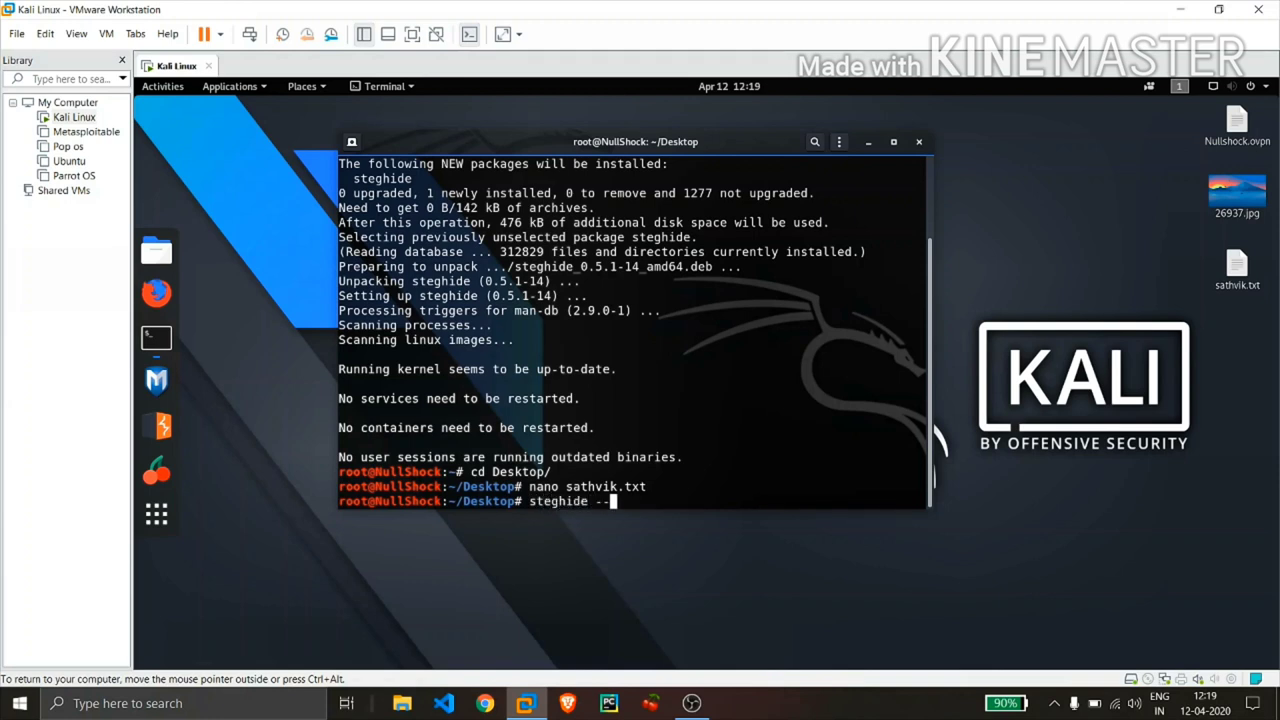
pyautogui.write('he')
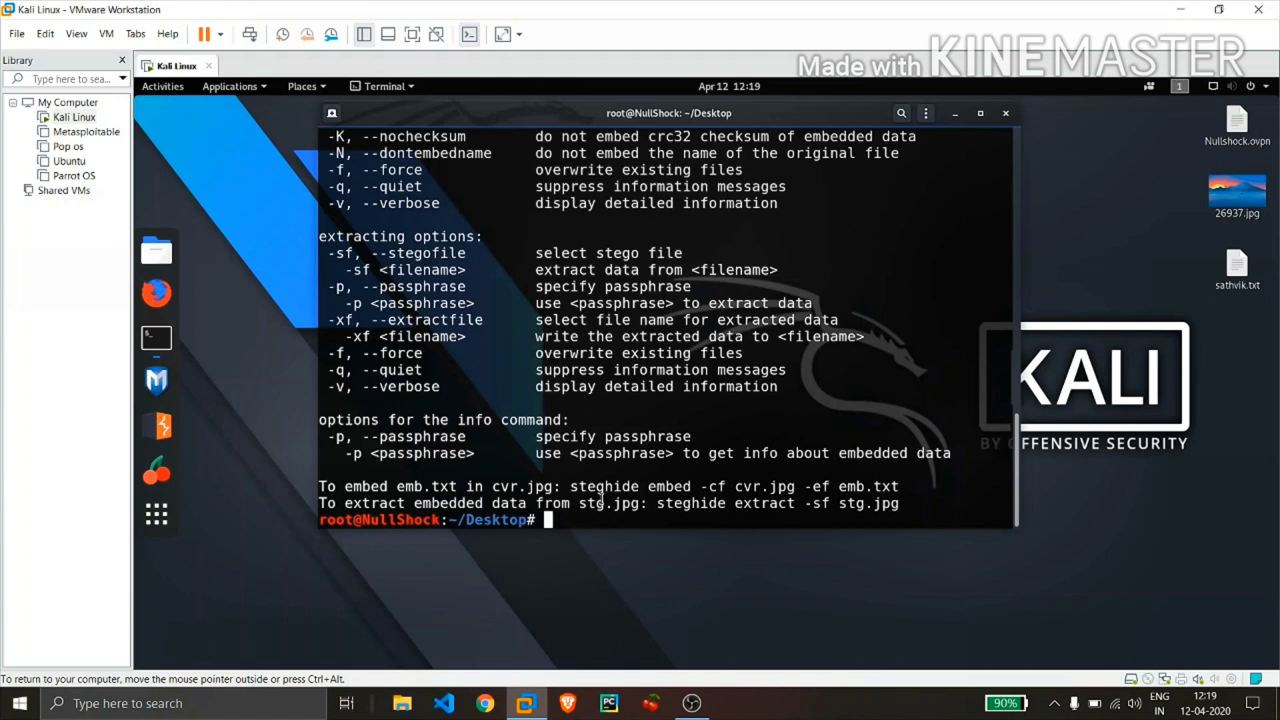
# Step: Run steghide embed -cf 26937.jpg -ef sathvik.txt with a passphrase
pyautogui.write('steghide l')
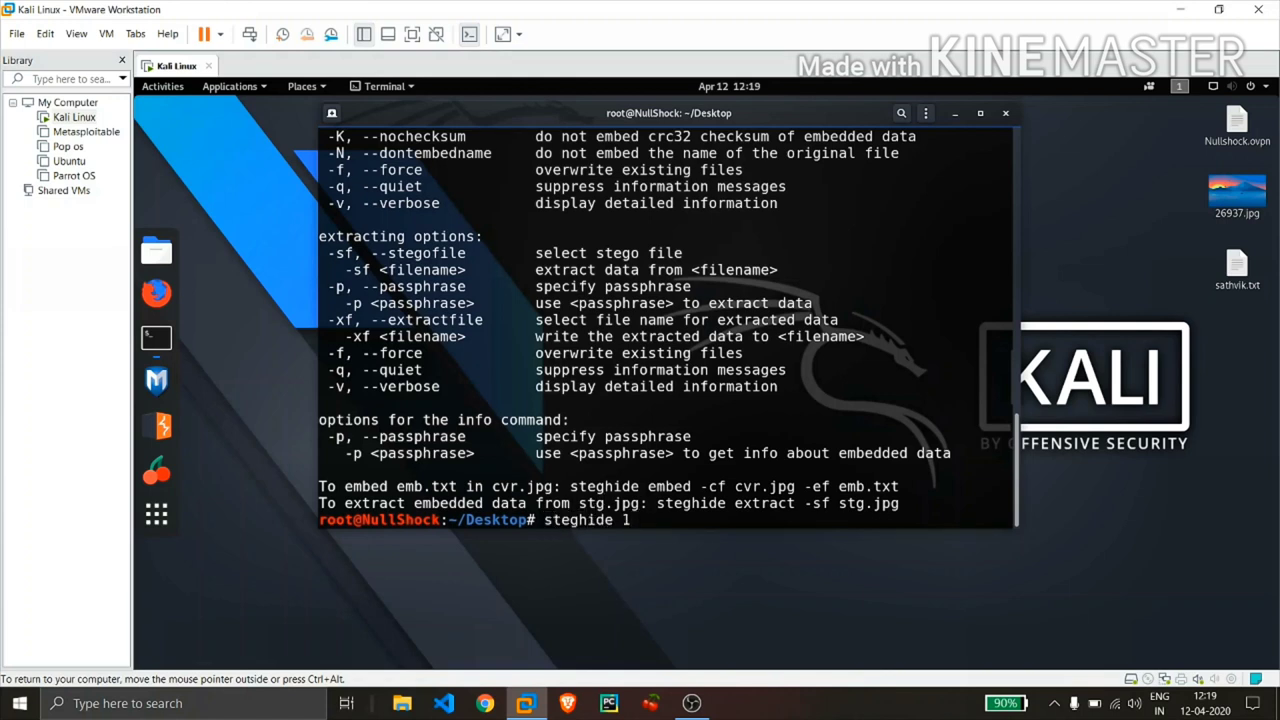
pyautogui.write('e')
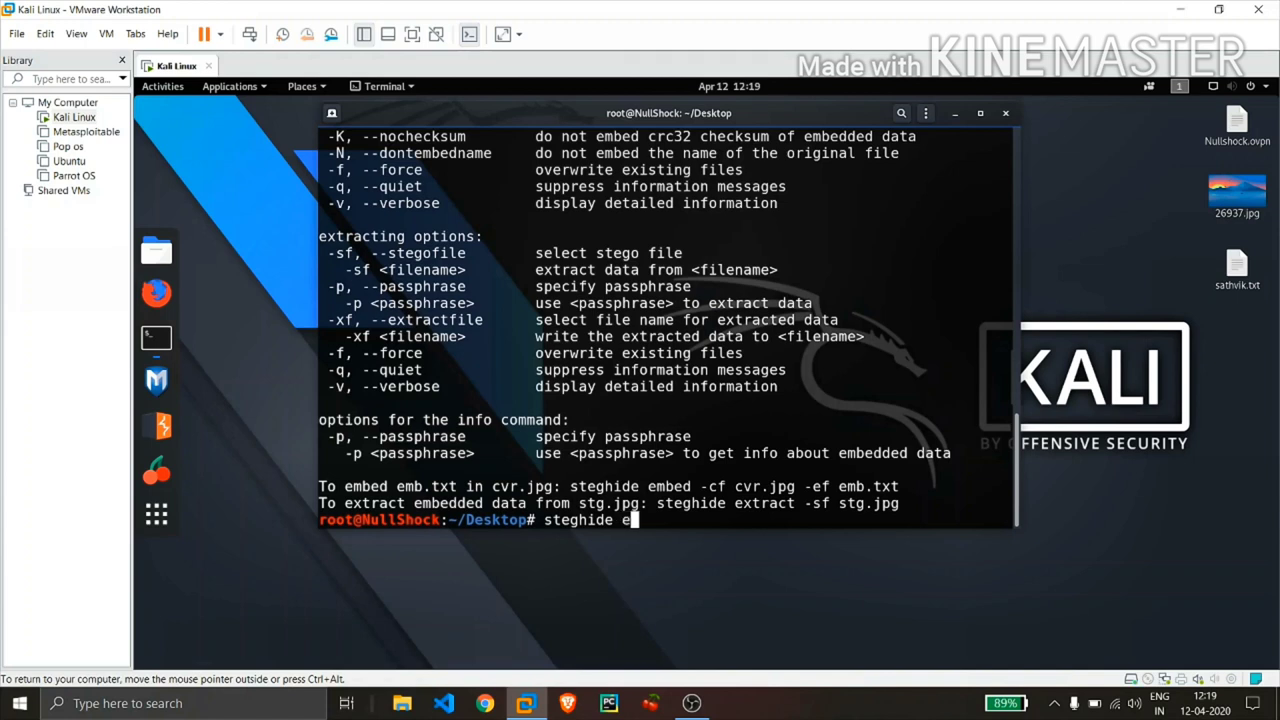
pyautogui.write('mbed')
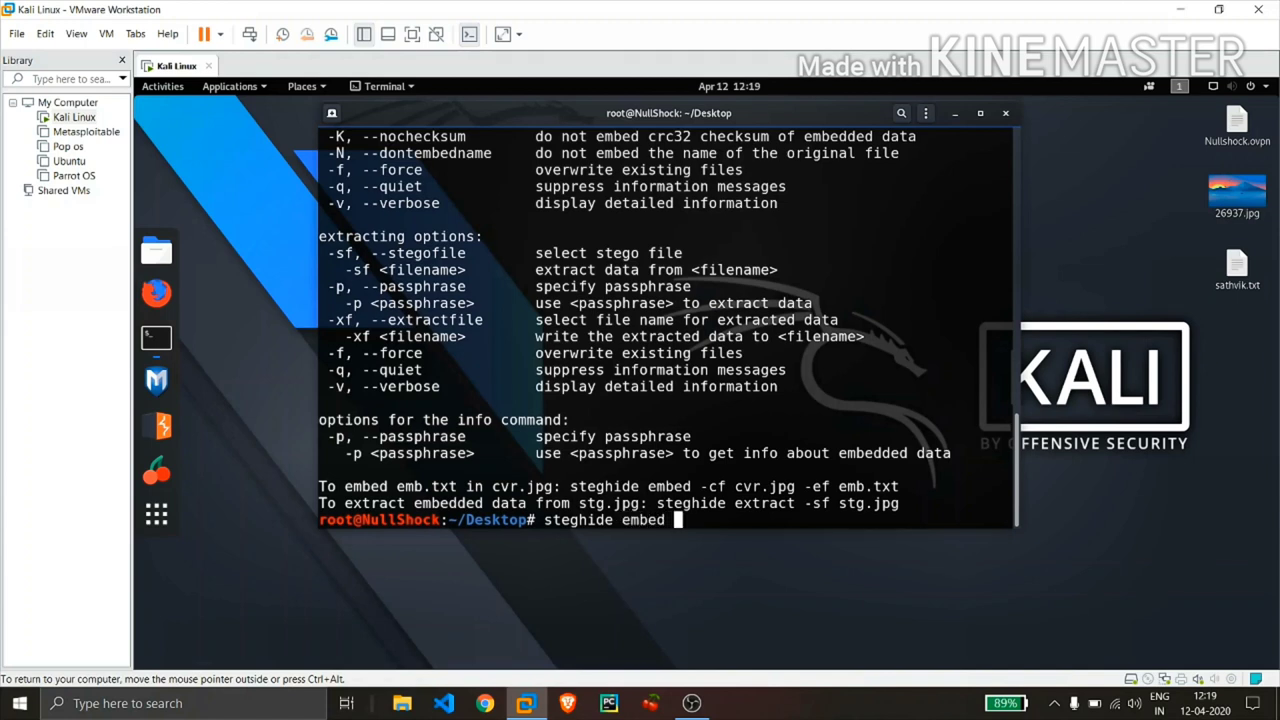
pyautogui.write('-cf 26')
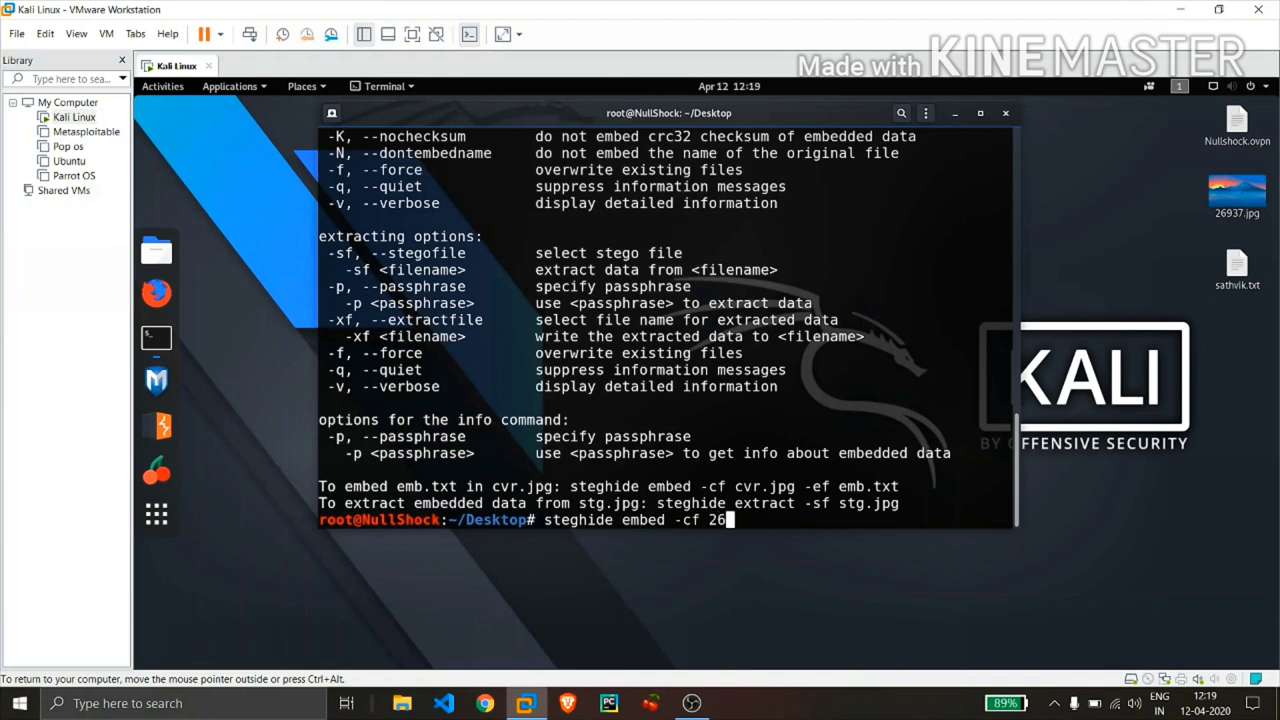
pyautogui.write('937.jpg')
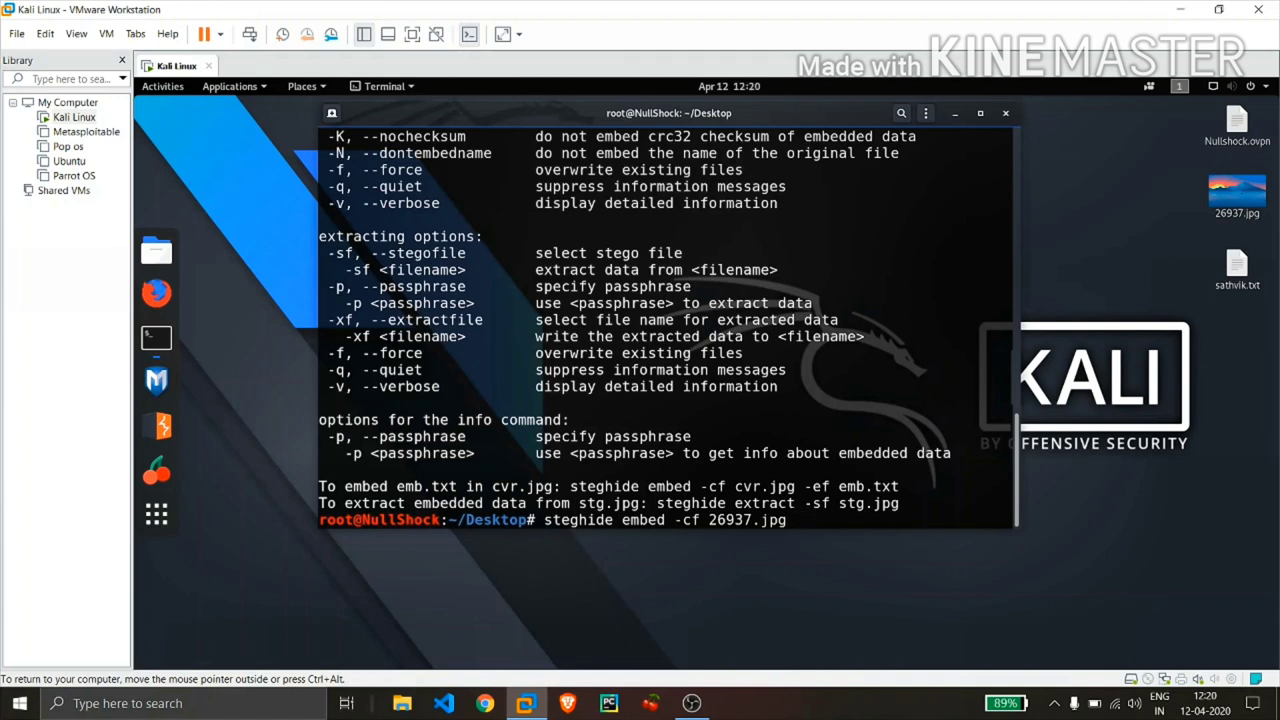
pyautogui.write('-ef')
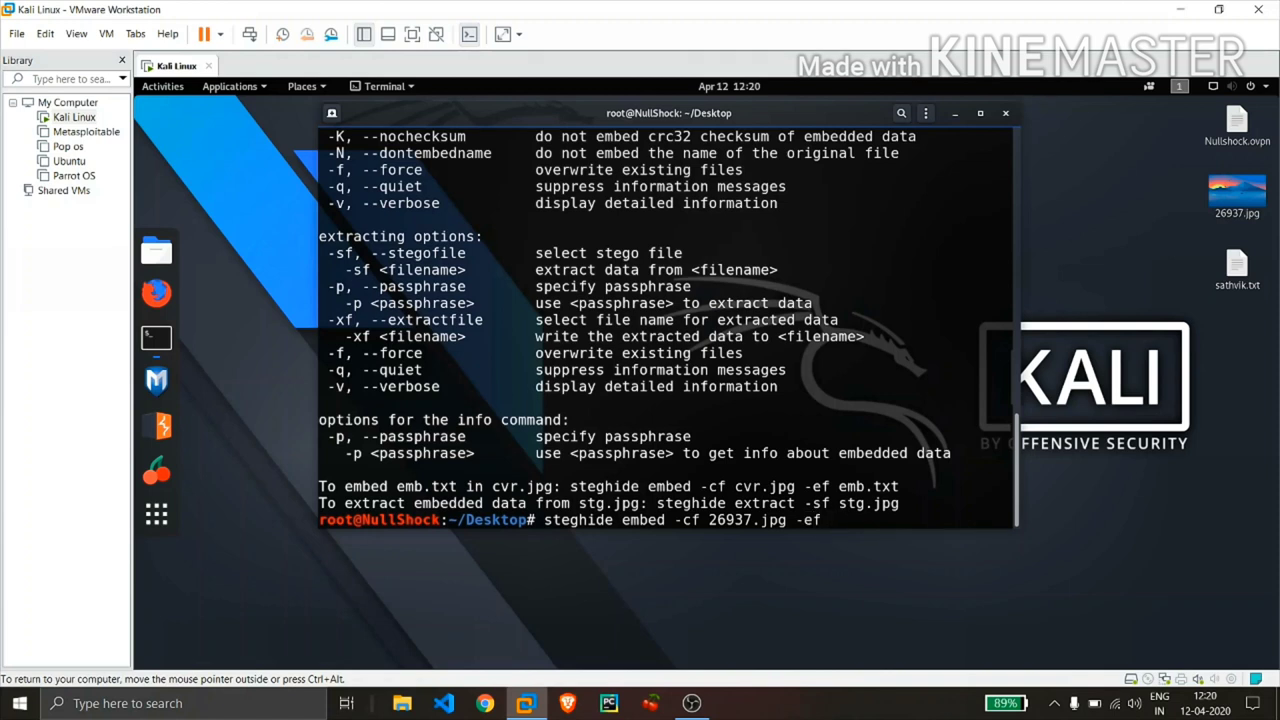
pyautogui.write('s')
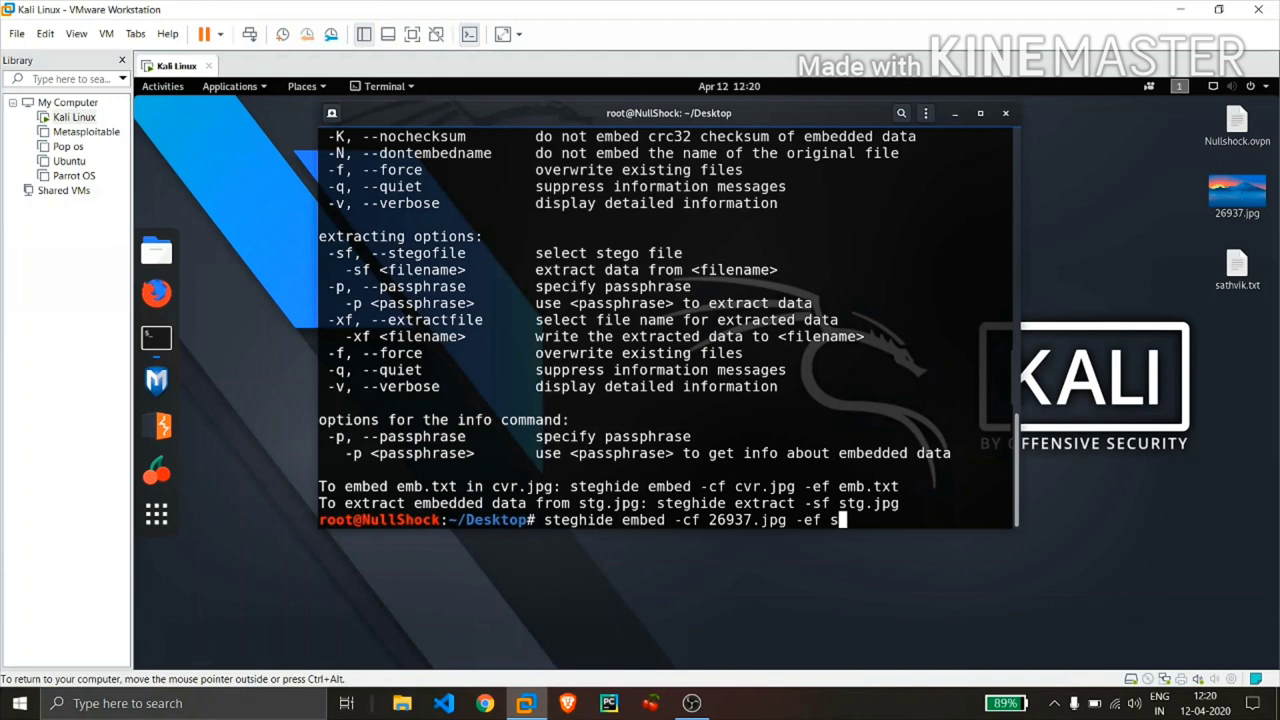
pyautogui.write('athvik.txt')
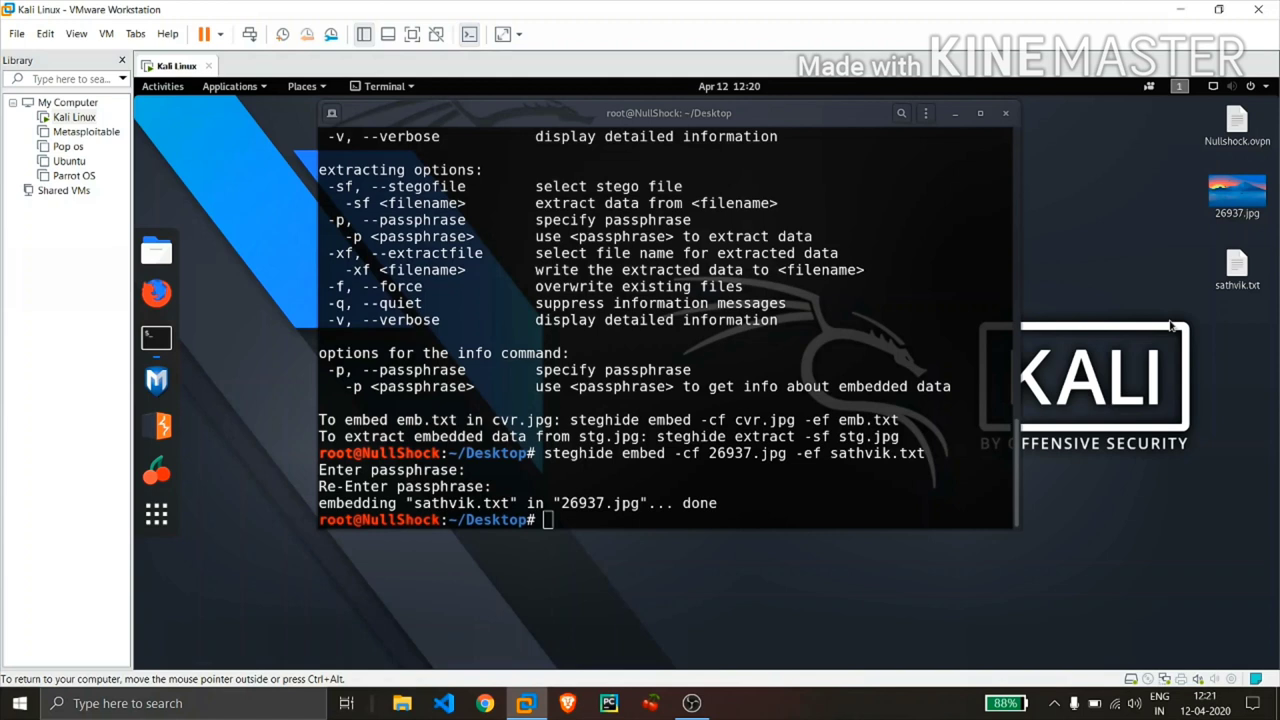
pyautogui.moveTo(912, 527)
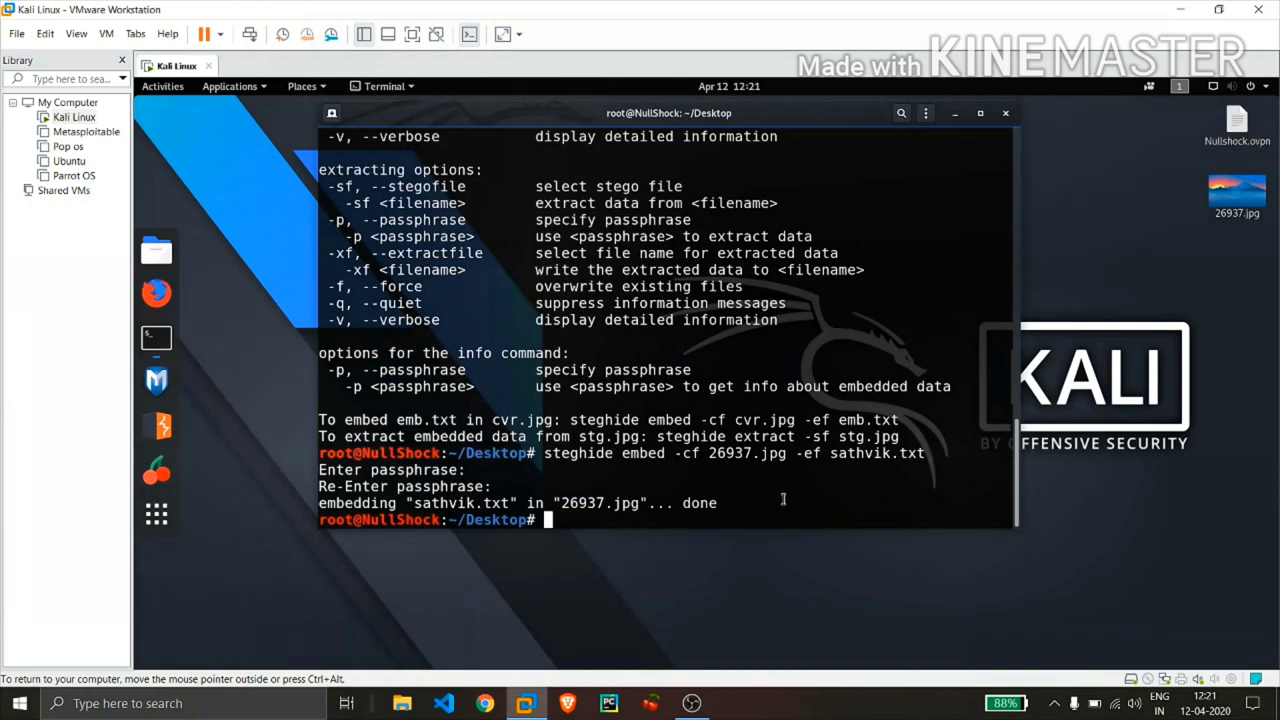
pyautogui.moveTo(810, 481)
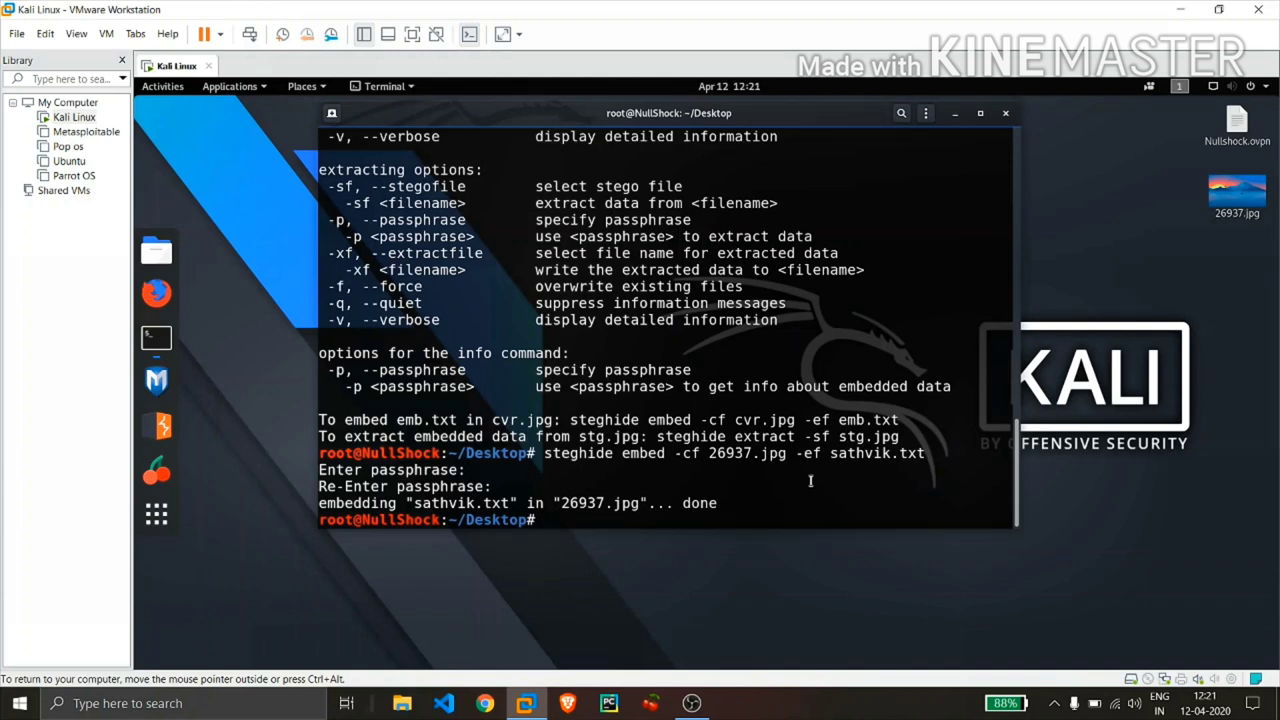
# Step: Run steghide extract -sf 26937.jpg and submit the passphrase to recover sathvik.txt
pyautogui.write('steghide')
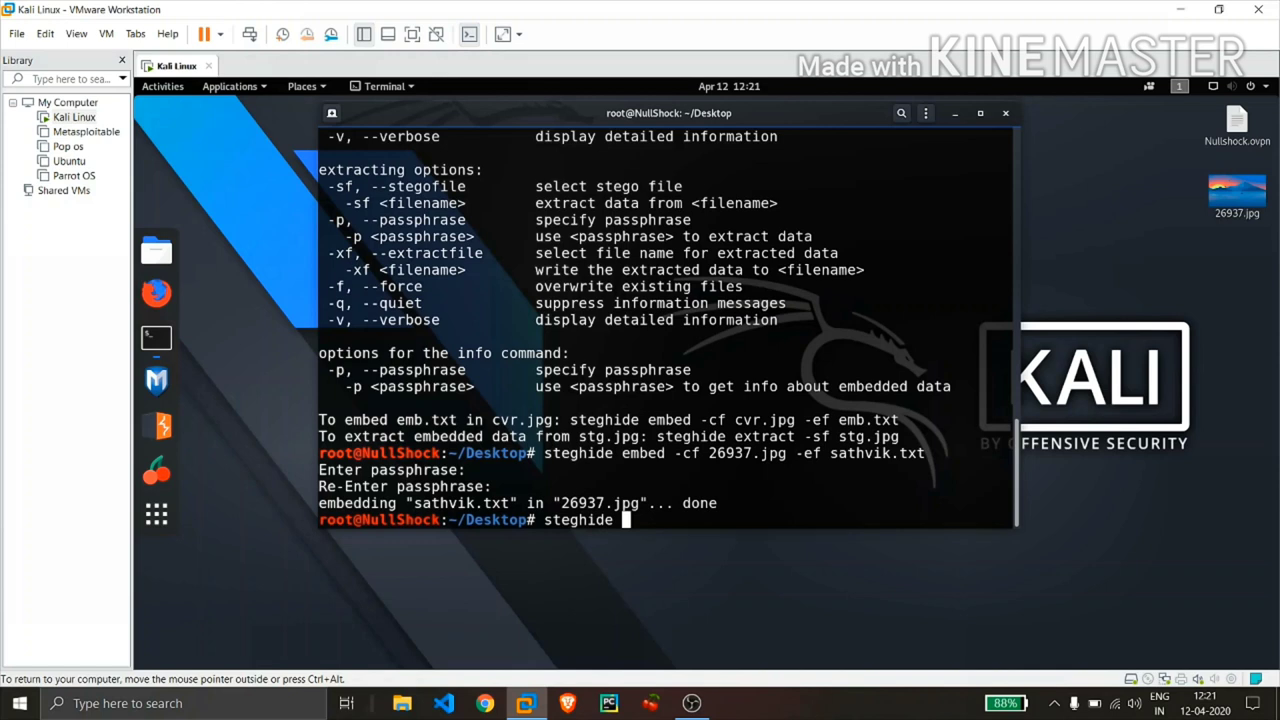
pyautogui.write('extr')
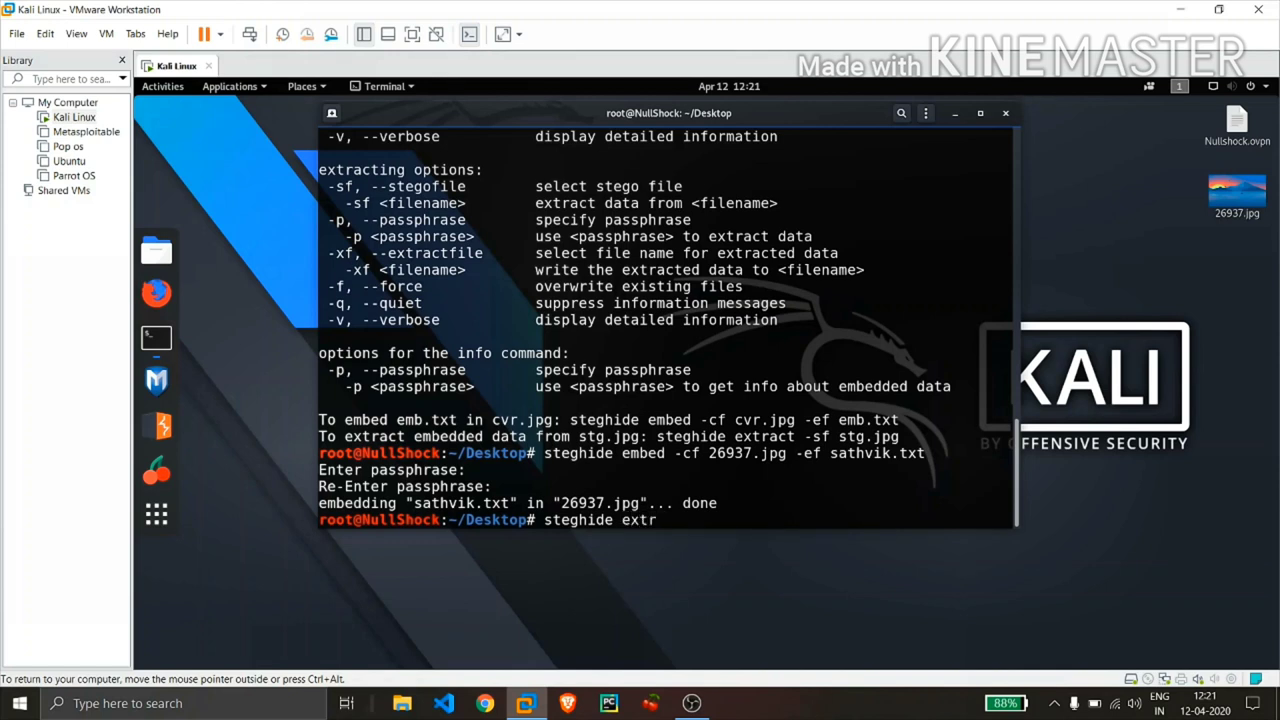
pyautogui.write('act')
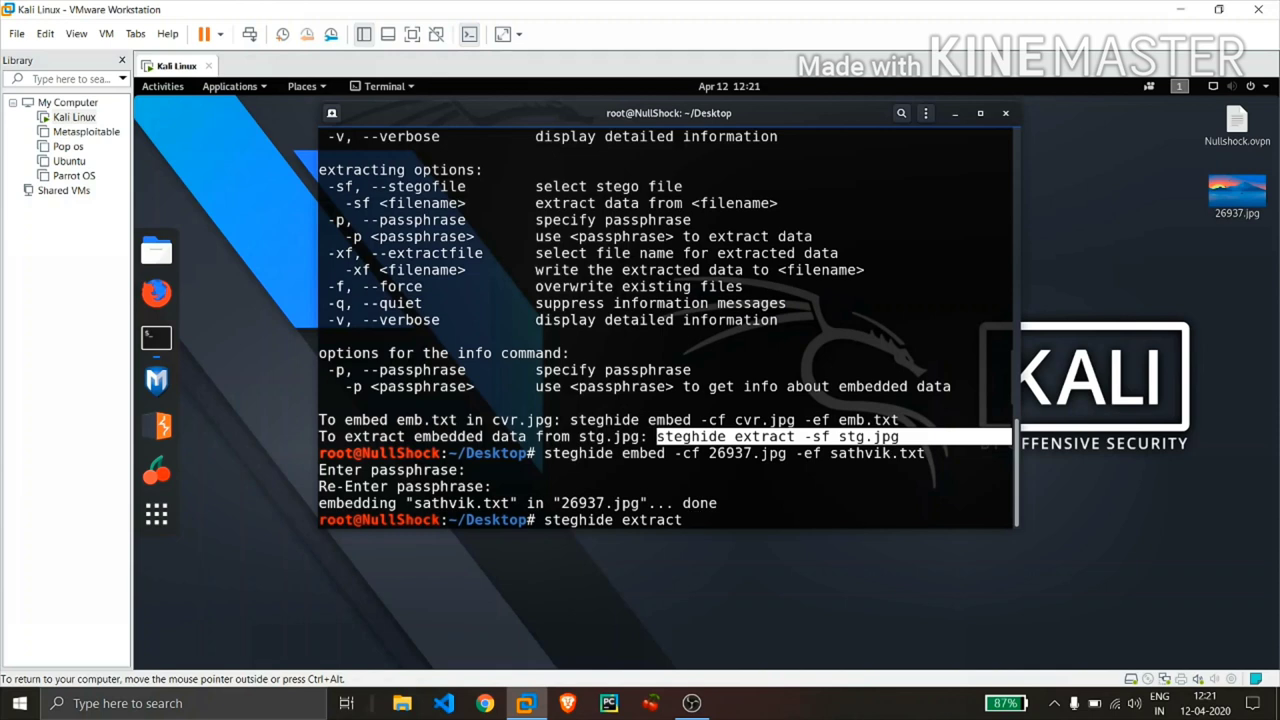
pyautogui.write('-')
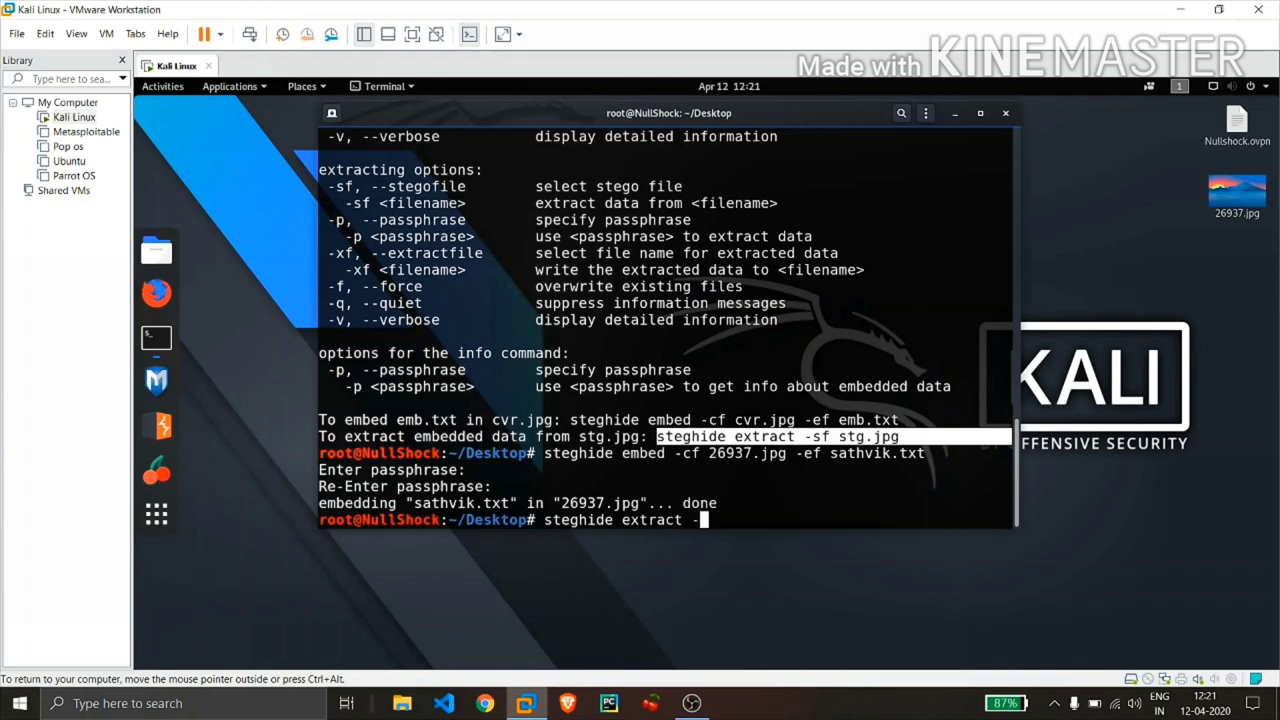
pyautogui.write('sf')
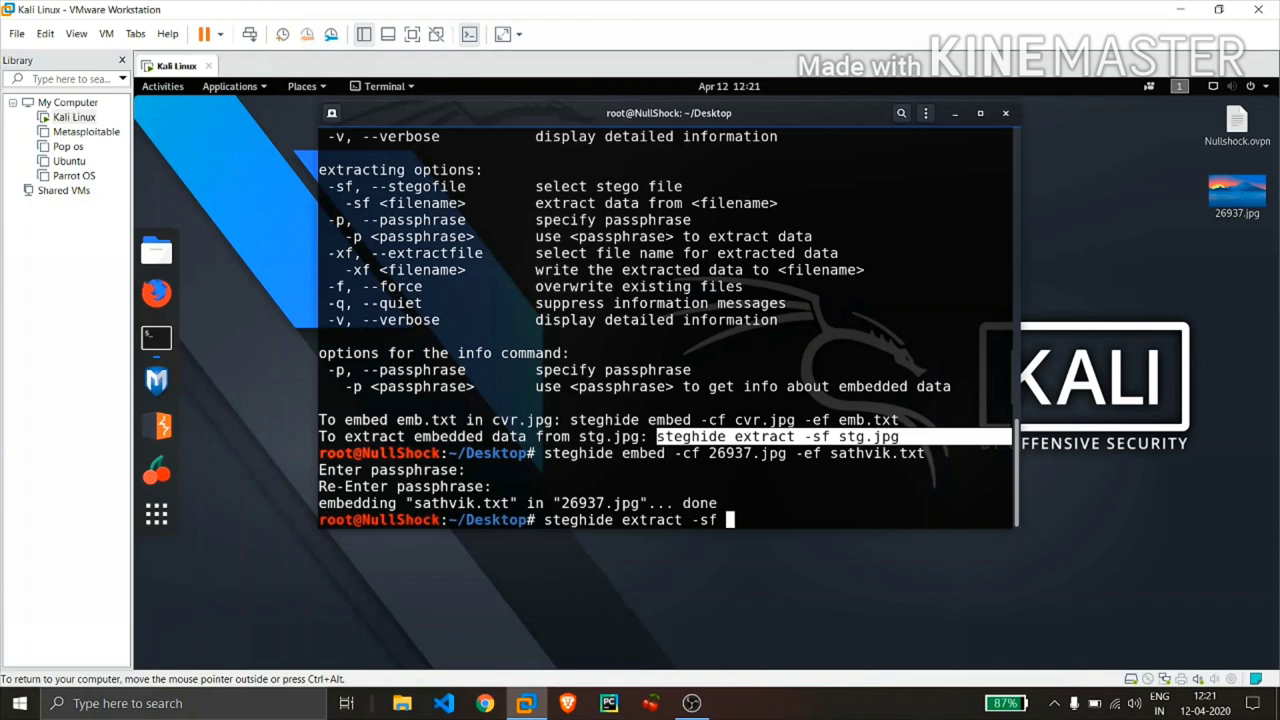
pyautogui.write('26937.jpg')
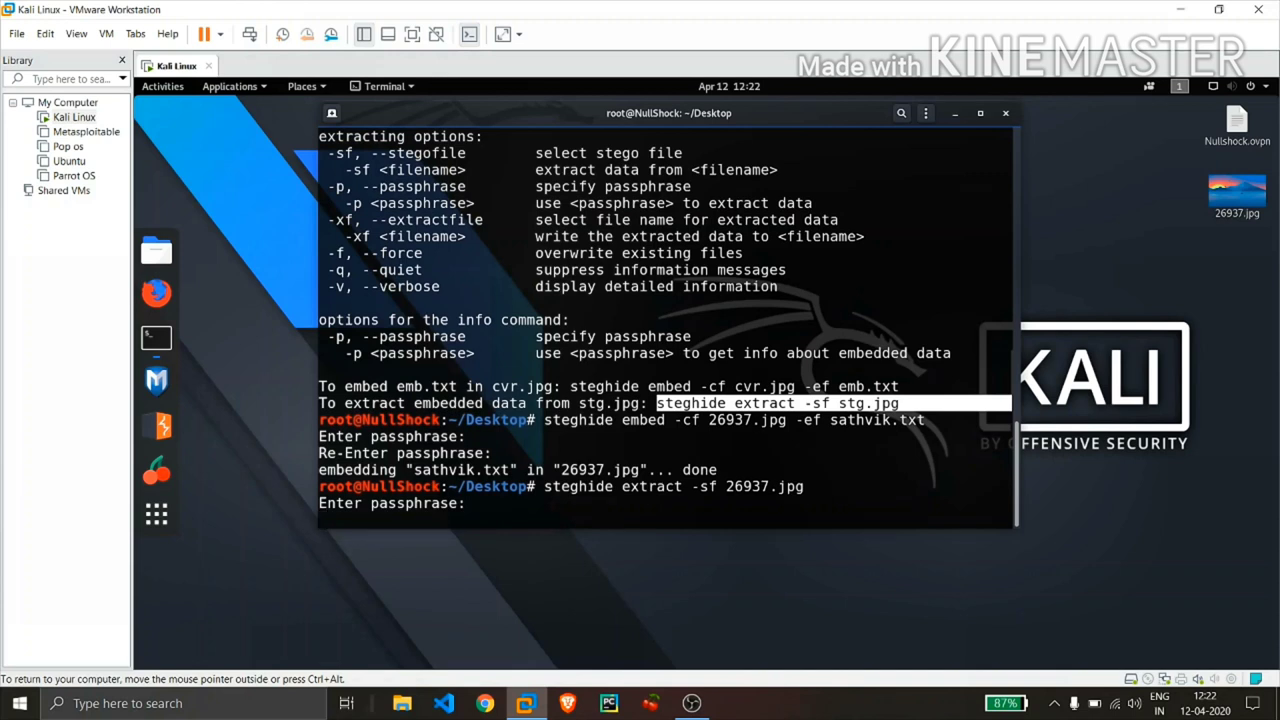
pyautogui.press('Return')
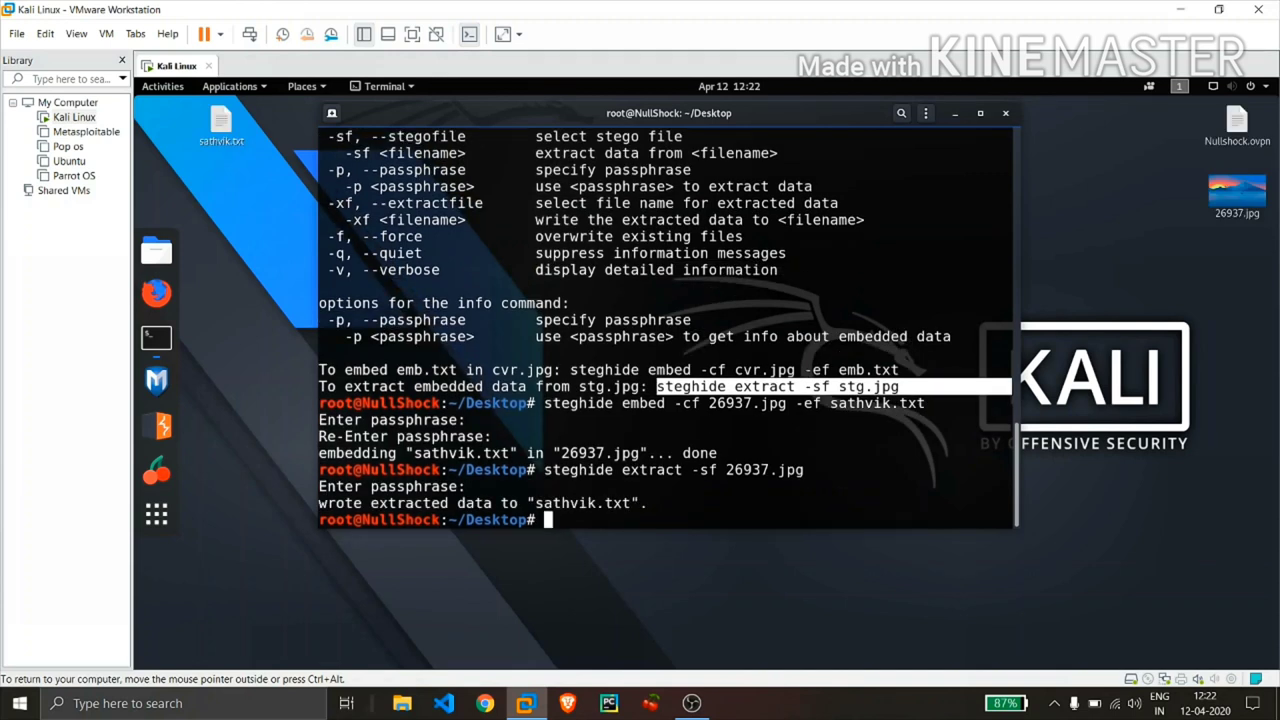
pyautogui.moveTo(166, 228)
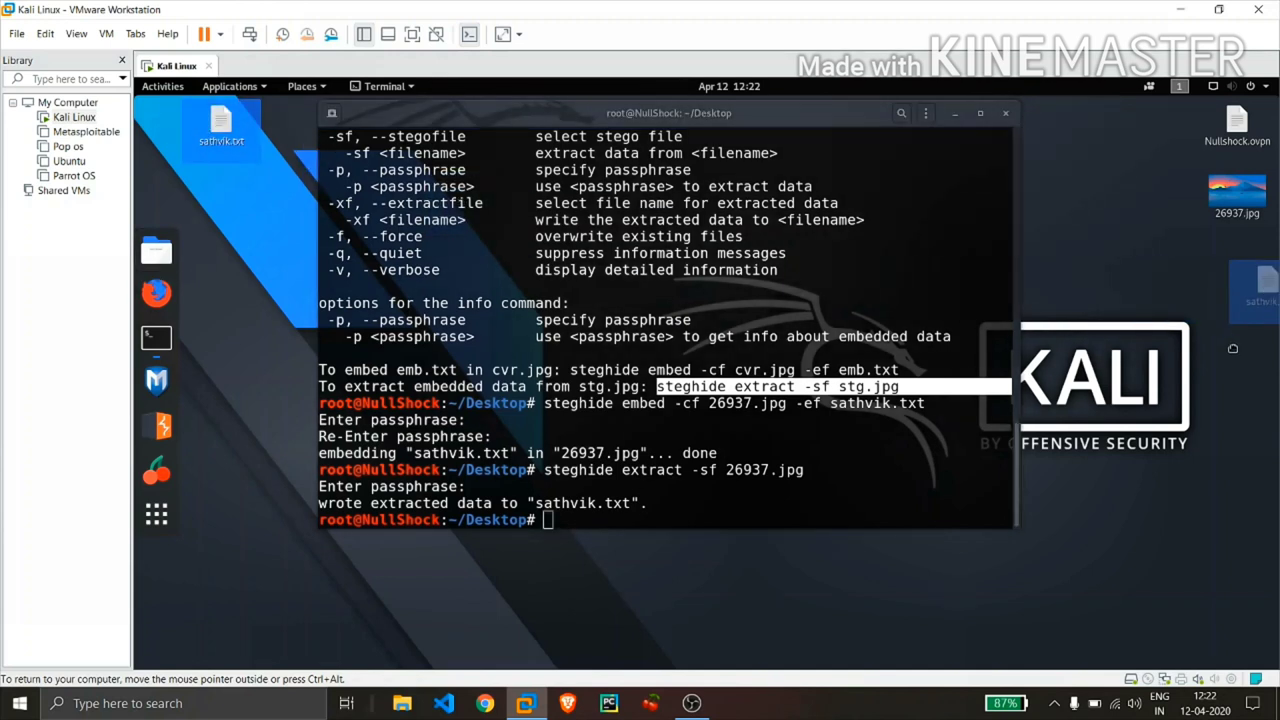
# Step: Open the recovered sathvik.txt from the desktop in the Text Editor
pyautogui.click(1237, 345)
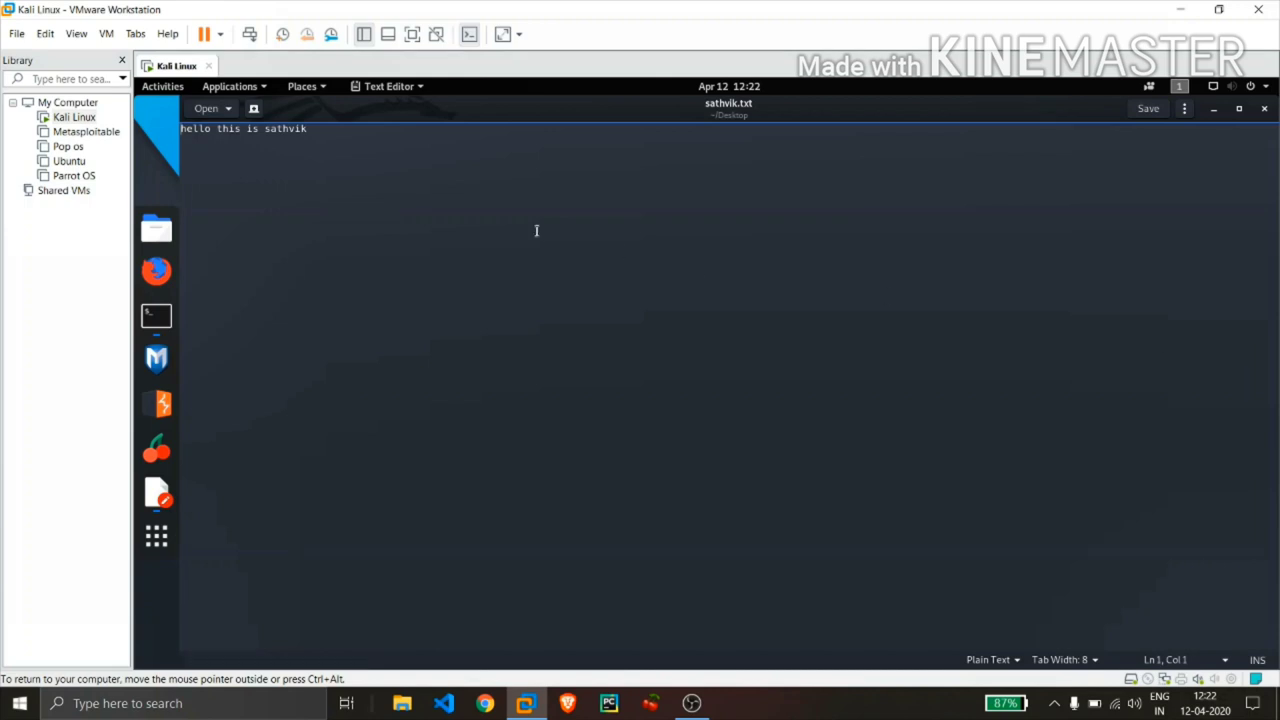
pyautogui.moveTo(516, 6)
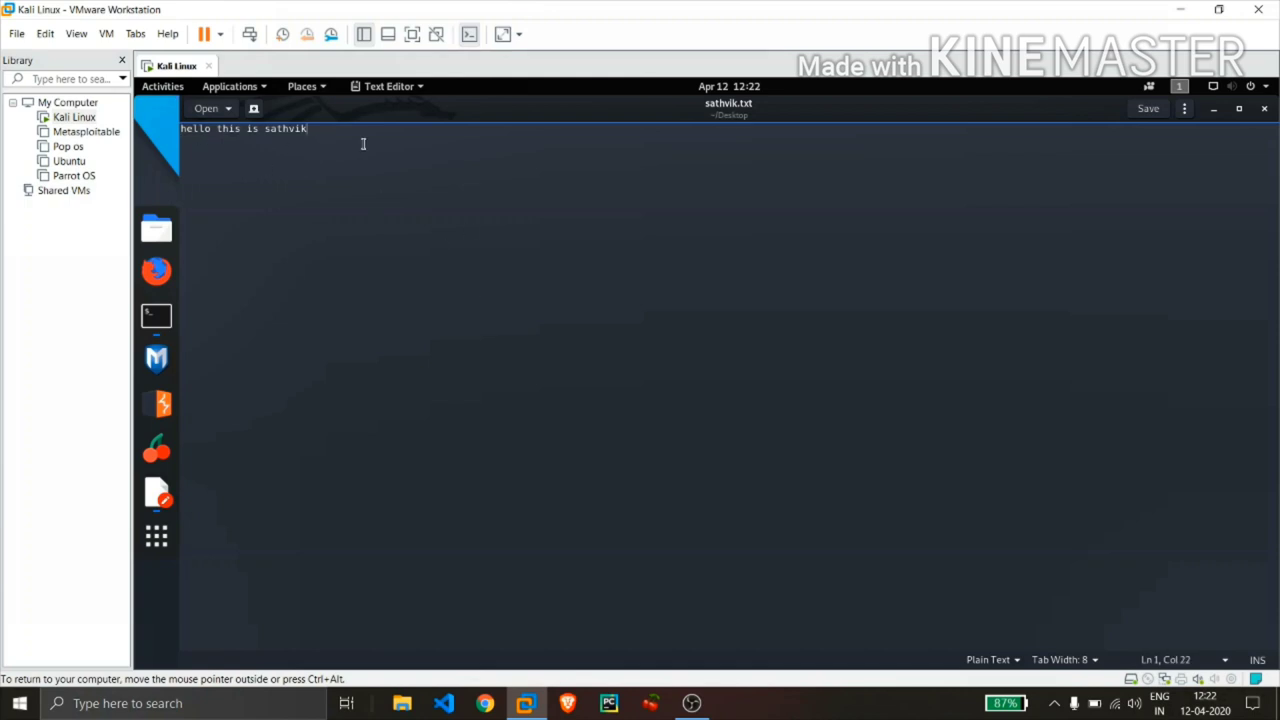
pyautogui.moveTo(1113, 214)
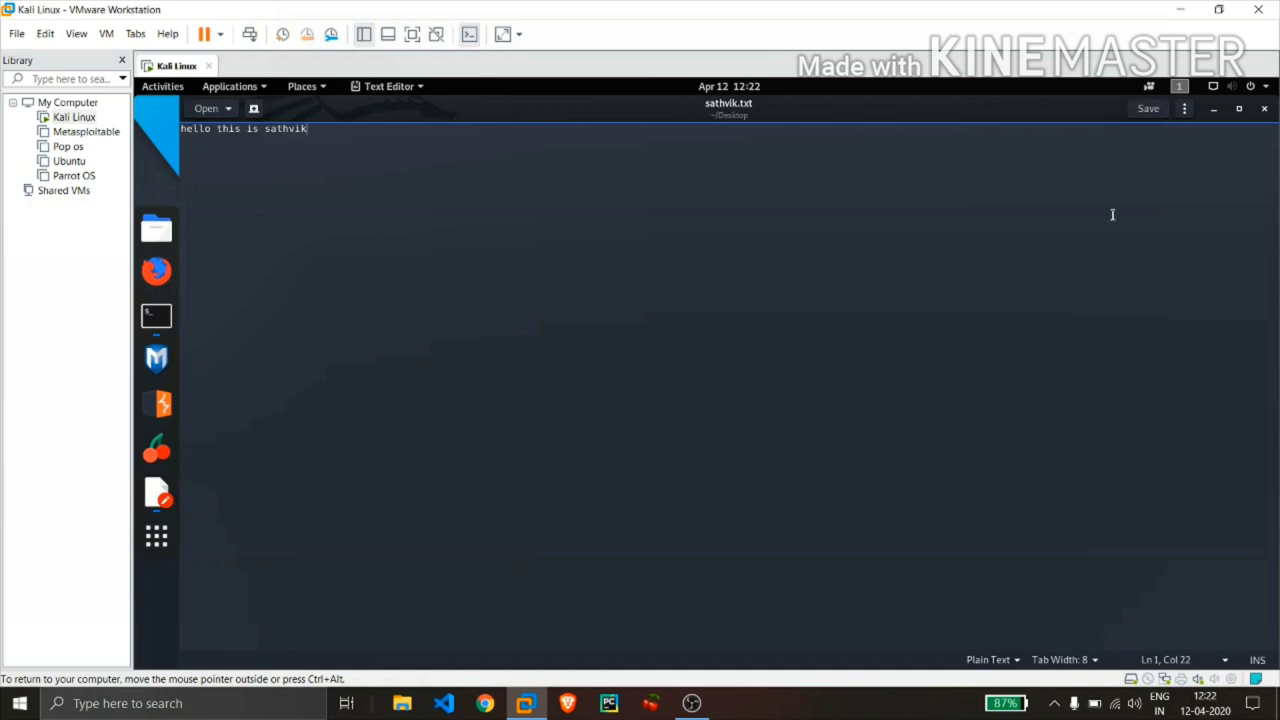